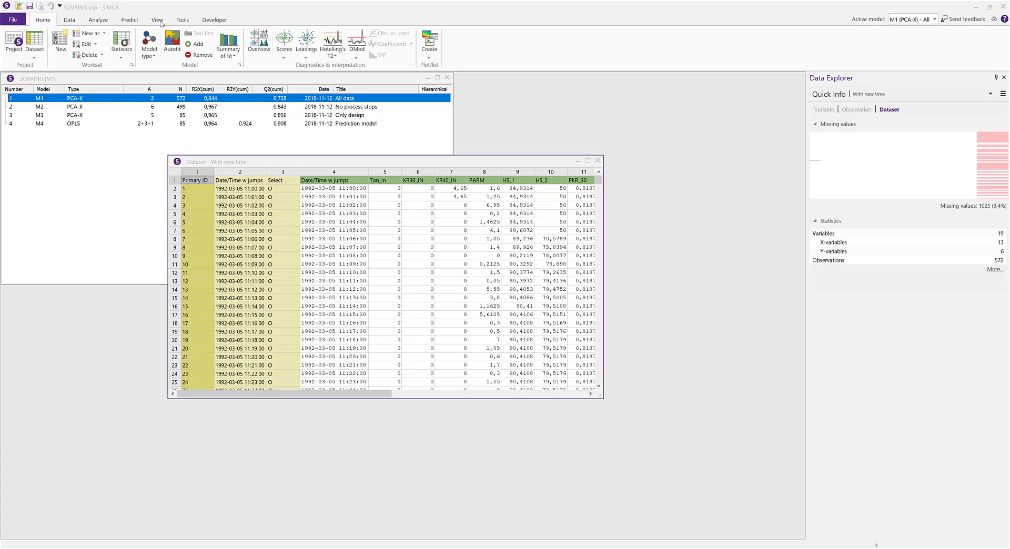
Step: Show quick info for the PARM variable of the dataset spreadsheet
{"action": "left_click", "coordinate": [156, 20]}
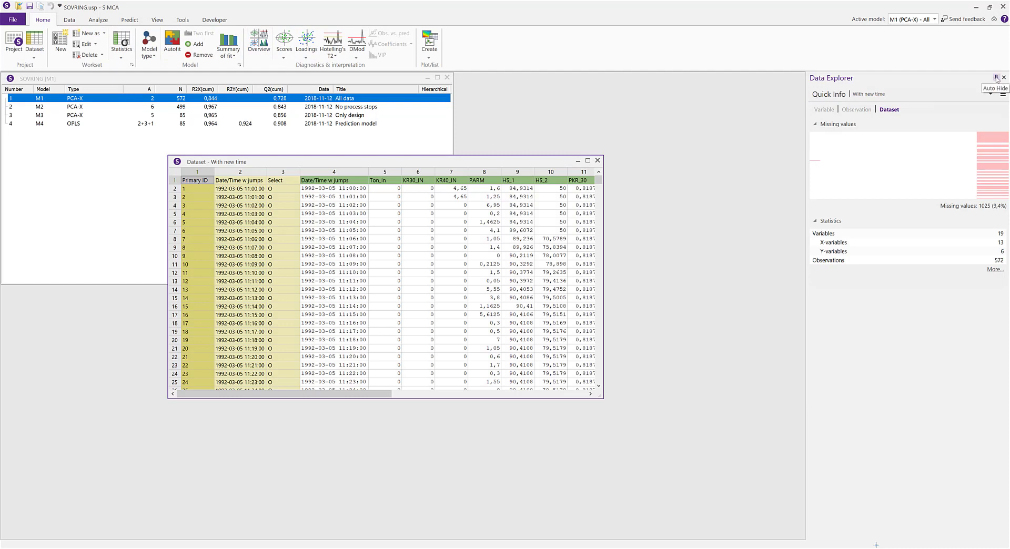
{"action": "left_click", "coordinate": [999, 88]}
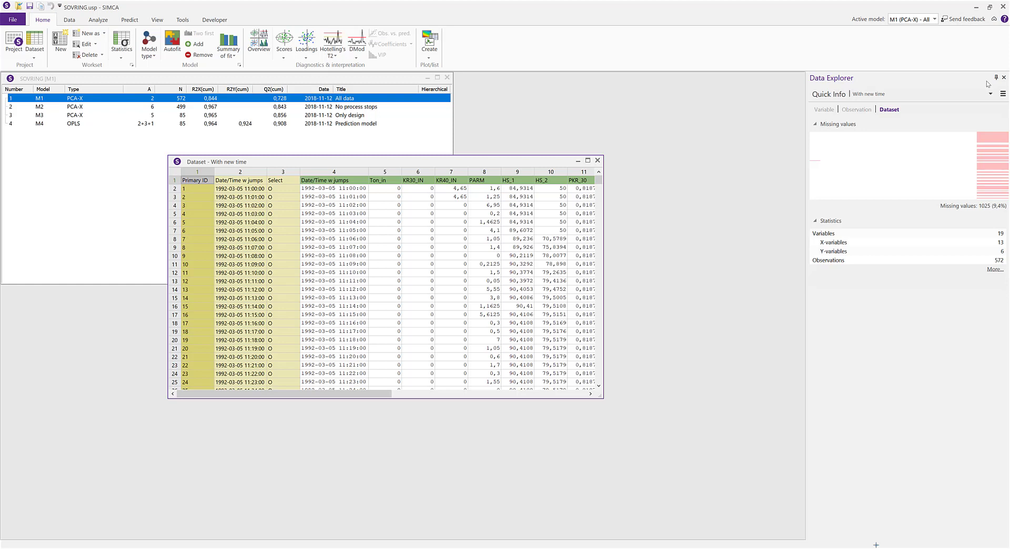
{"action": "left_click", "coordinate": [990, 94]}
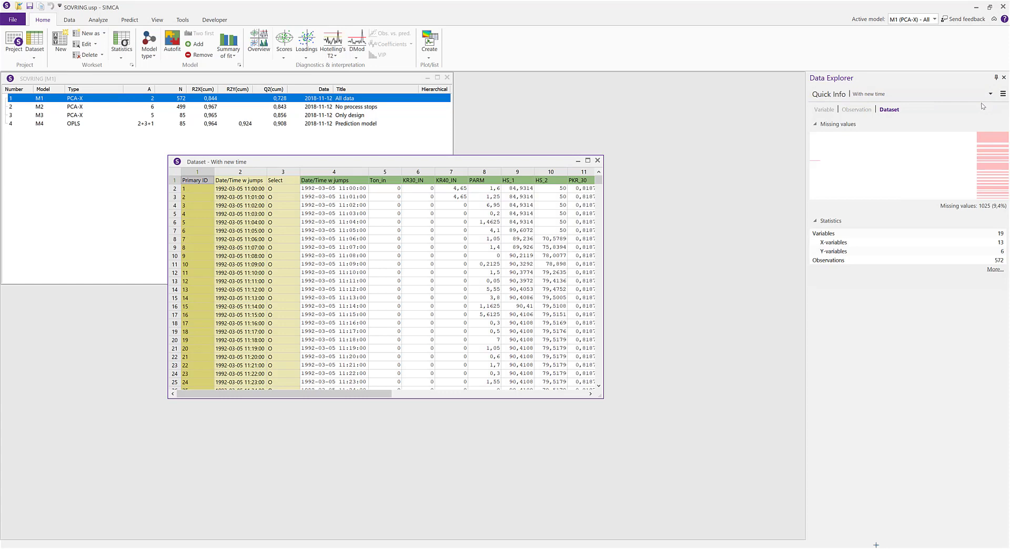
{"action": "mouse_move", "coordinate": [1003, 94]}
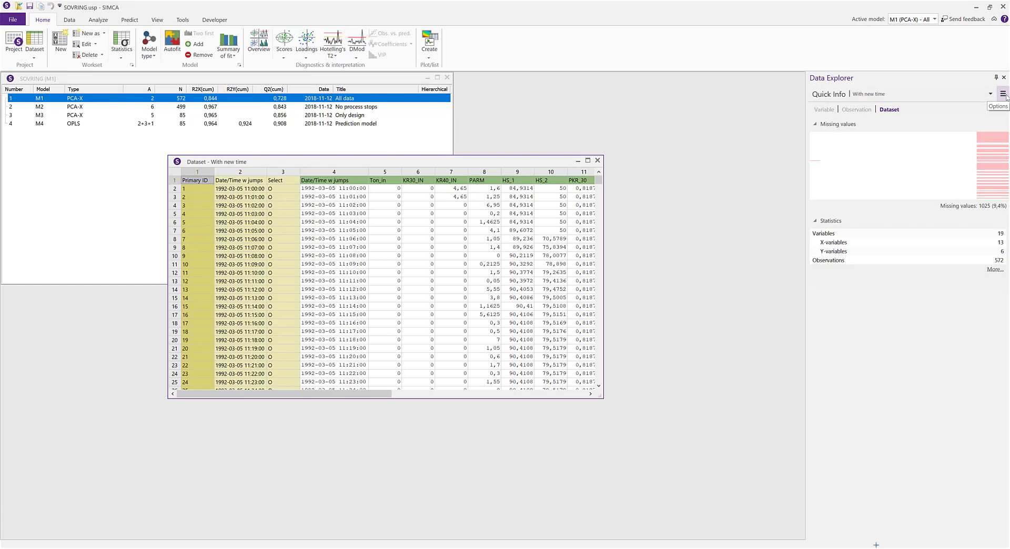
{"action": "left_click", "coordinate": [1002, 93]}
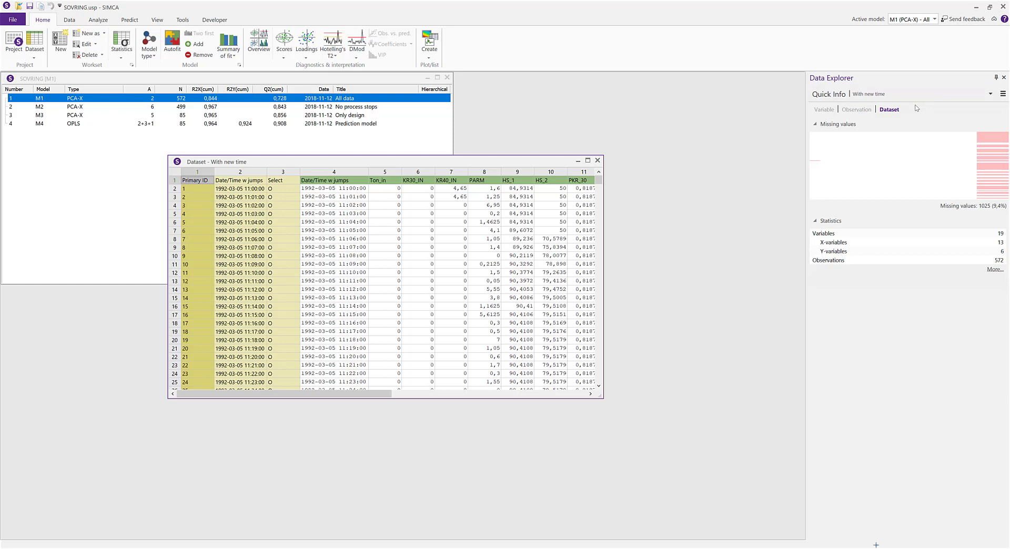
{"action": "mouse_move", "coordinate": [695, 243]}
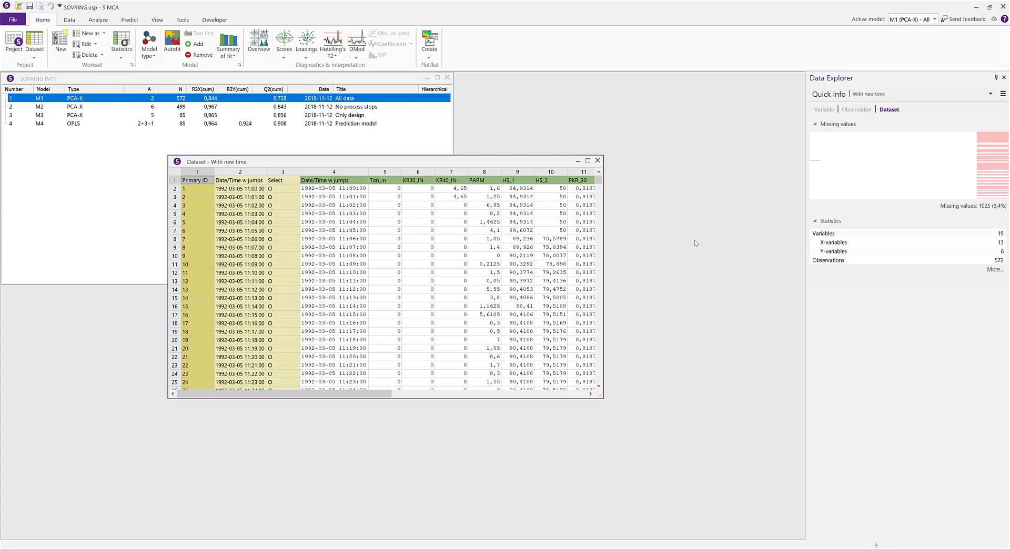
{"action": "mouse_move", "coordinate": [474, 206]}
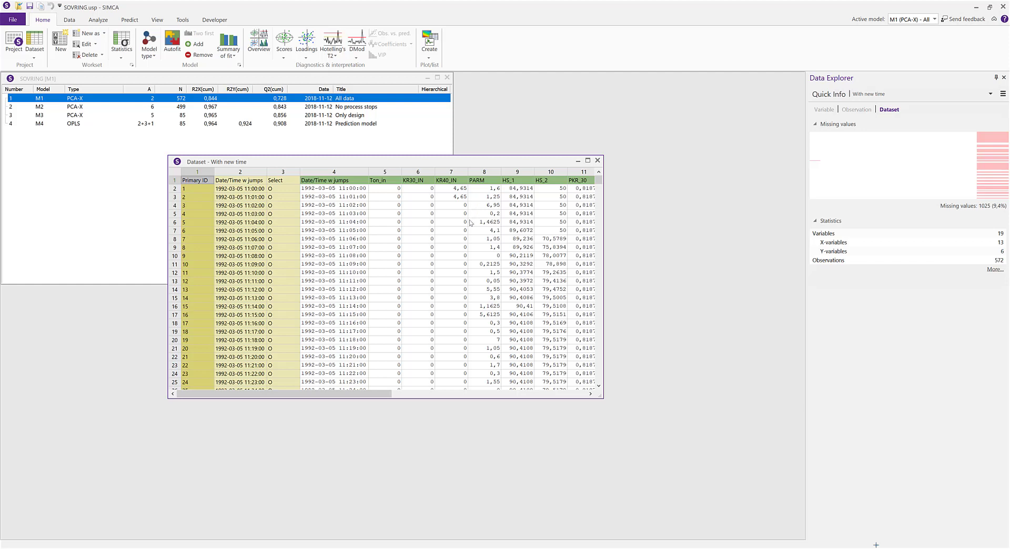
{"action": "left_click", "coordinate": [517, 229]}
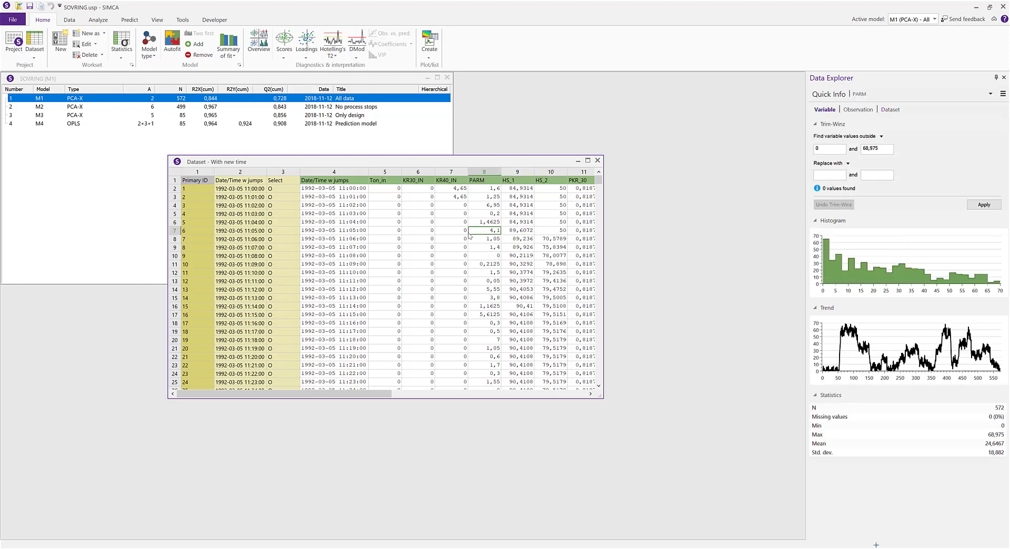
{"action": "mouse_move", "coordinate": [515, 234]}
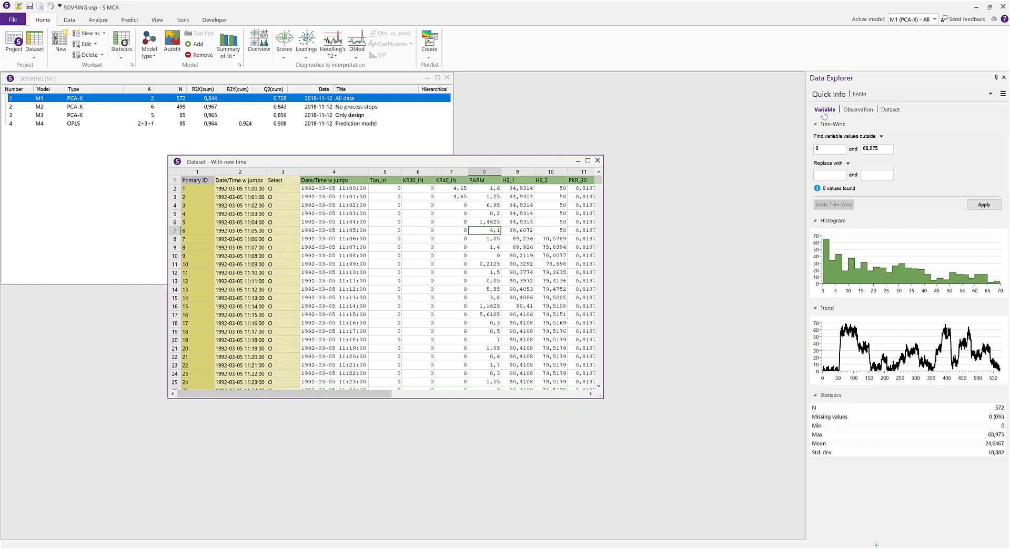
{"action": "mouse_move", "coordinate": [852, 115]}
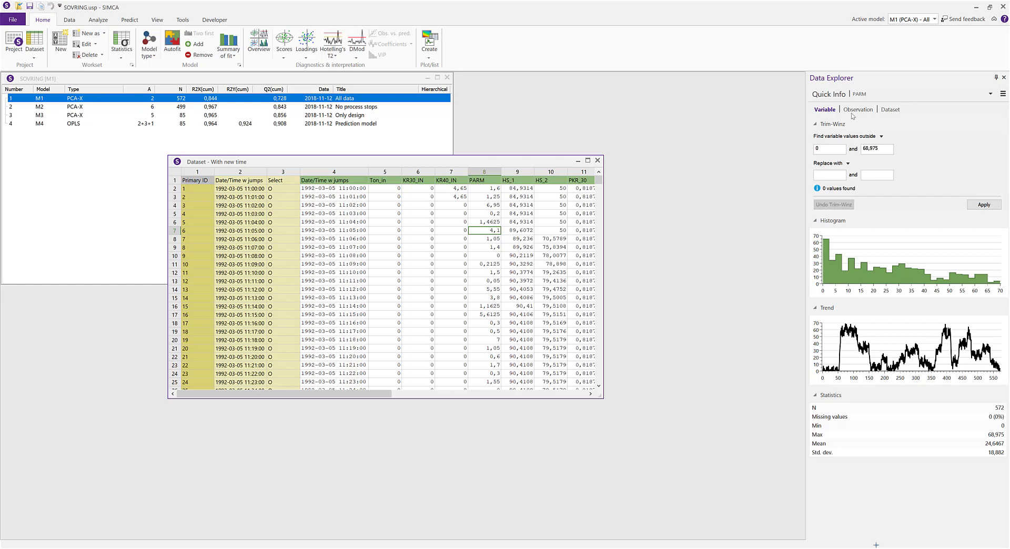
Step: Compare dataset, observation and variable quick info, then show Ton_in's histogram, trend and statistics
{"action": "left_click", "coordinate": [890, 108]}
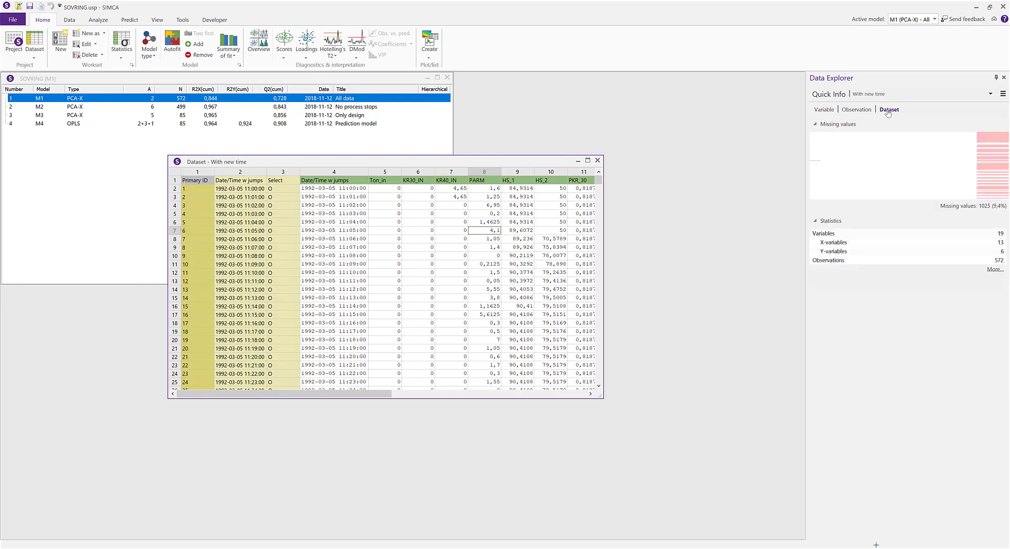
{"action": "left_click", "coordinate": [856, 108]}
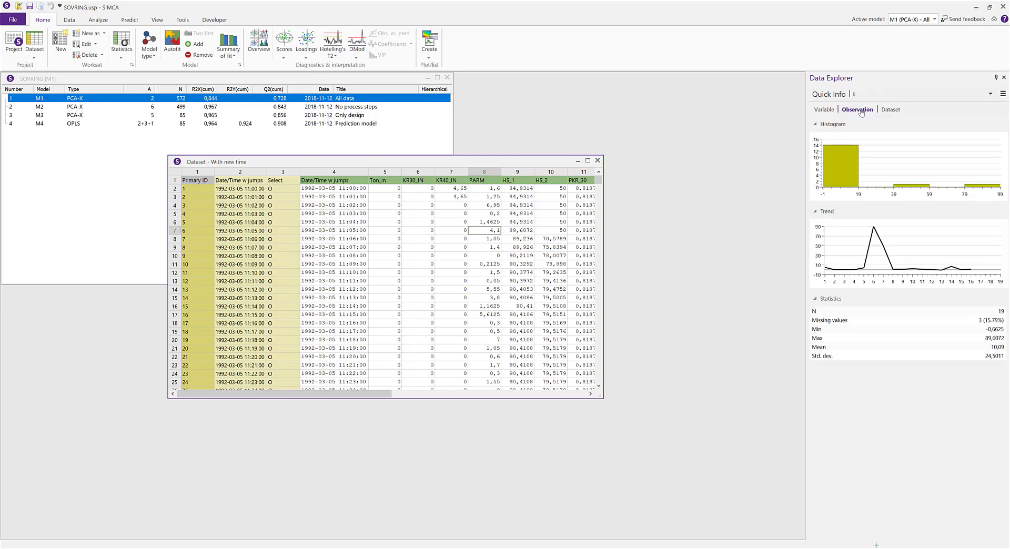
{"action": "left_click", "coordinate": [823, 108]}
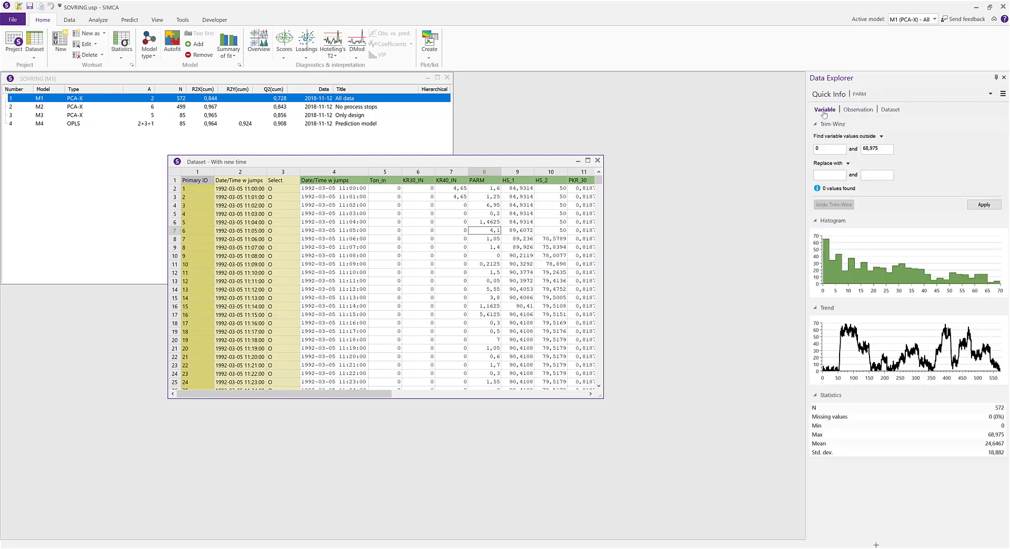
{"action": "mouse_move", "coordinate": [851, 118]}
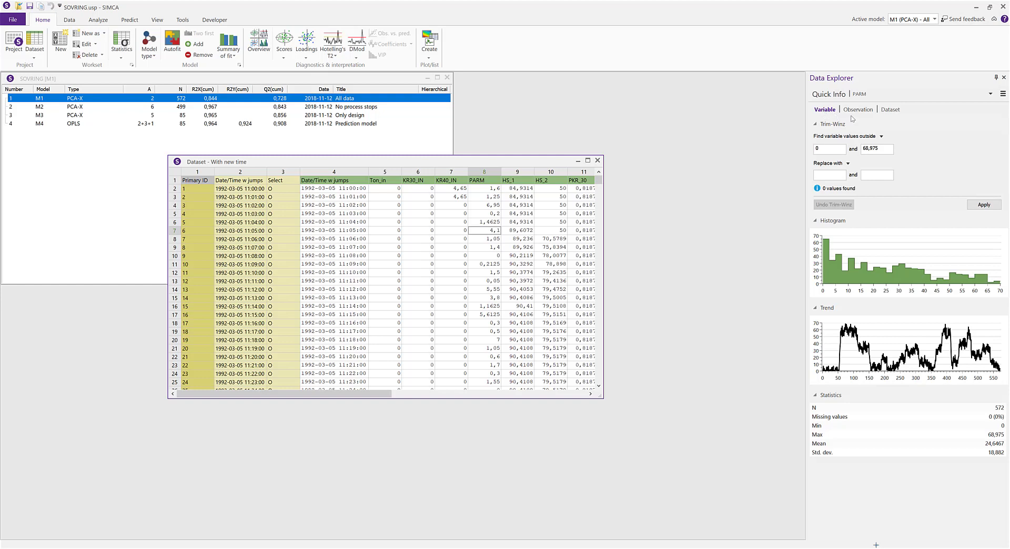
{"action": "left_click", "coordinate": [1002, 94]}
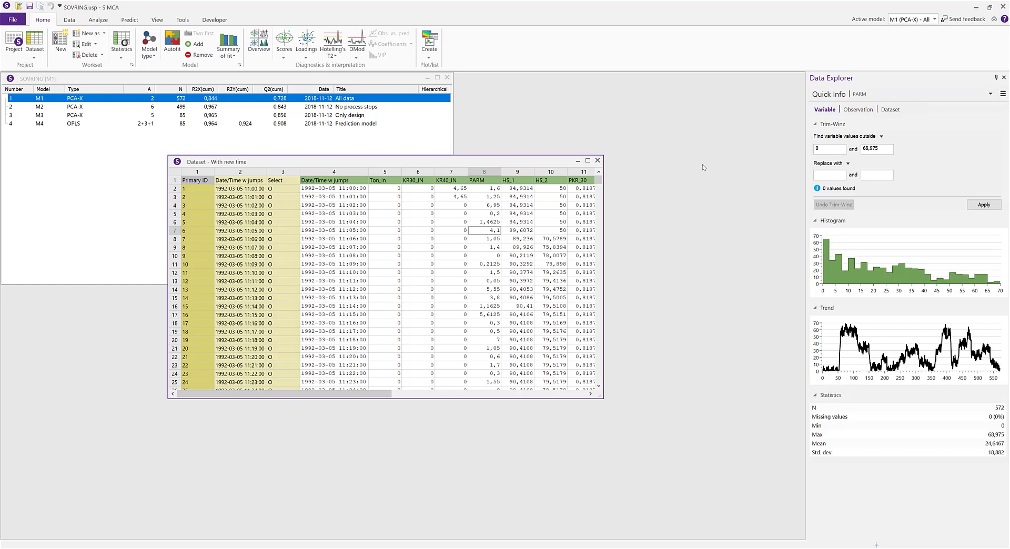
{"action": "mouse_move", "coordinate": [704, 167]}
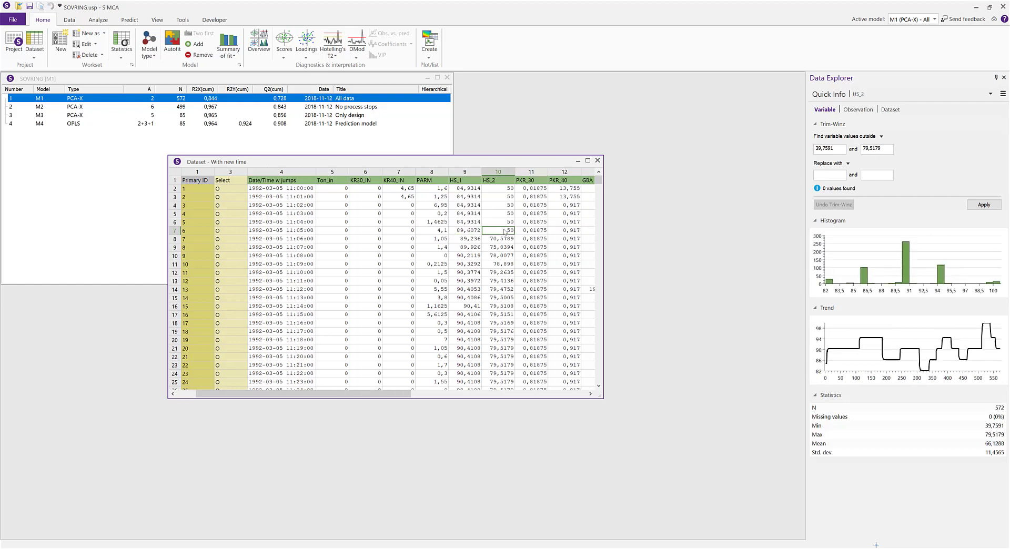
{"action": "left_click", "coordinate": [365, 229]}
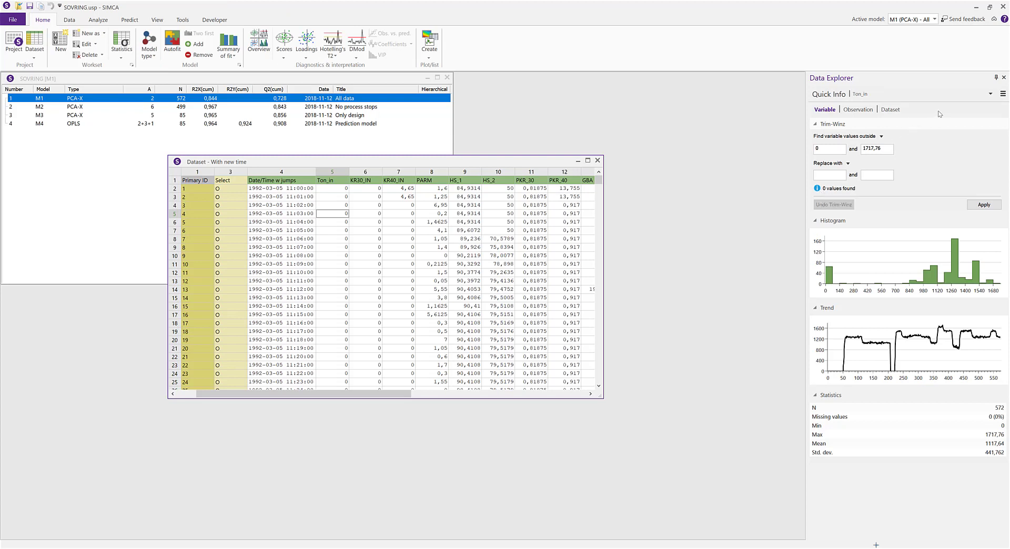
{"action": "left_click", "coordinate": [990, 94]}
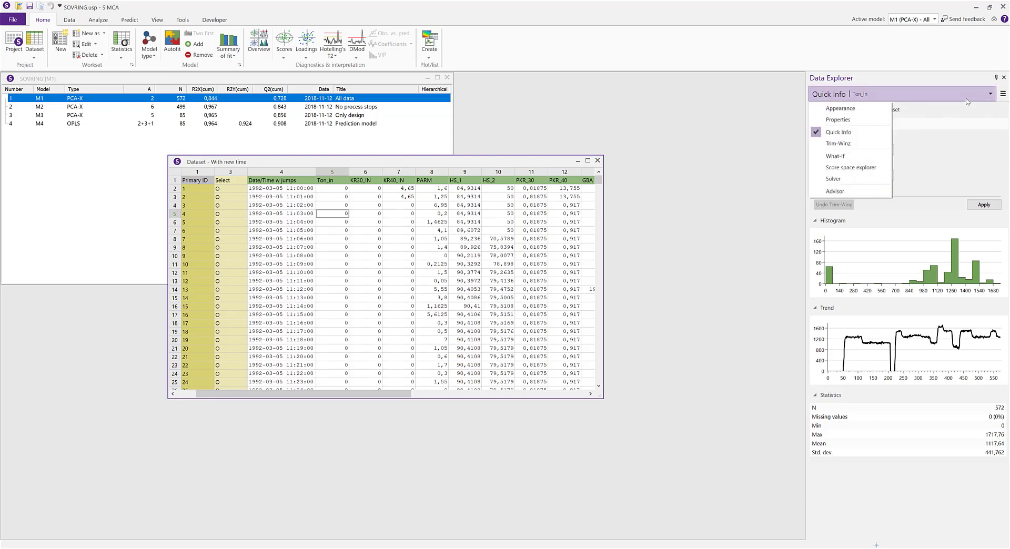
{"action": "left_click", "coordinate": [838, 143]}
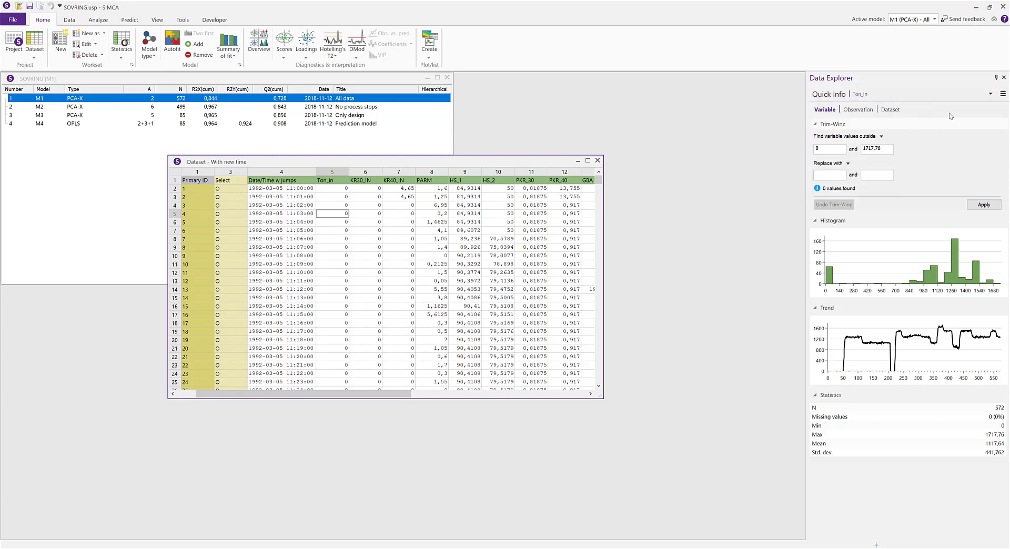
{"action": "mouse_move", "coordinate": [919, 172]}
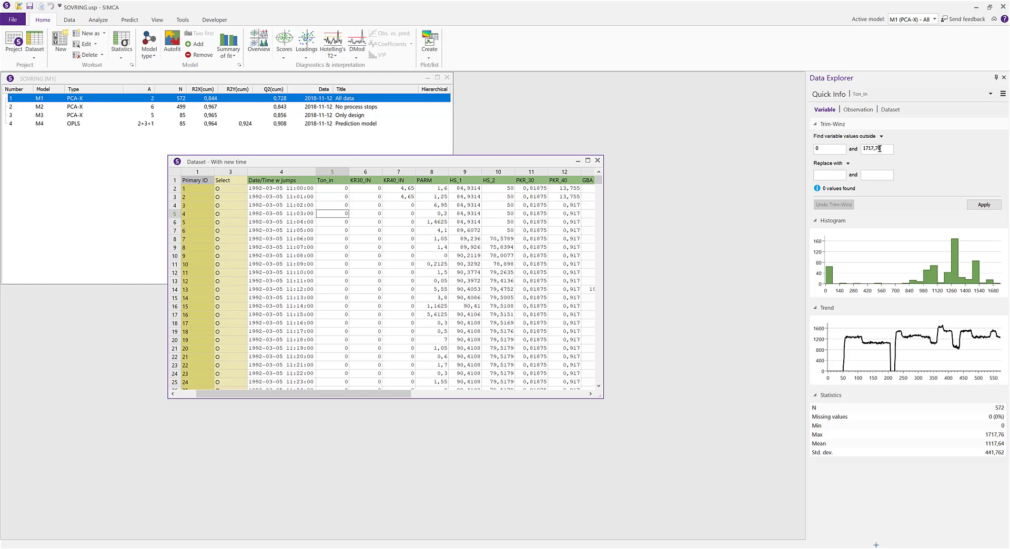
{"action": "left_click", "coordinate": [881, 136]}
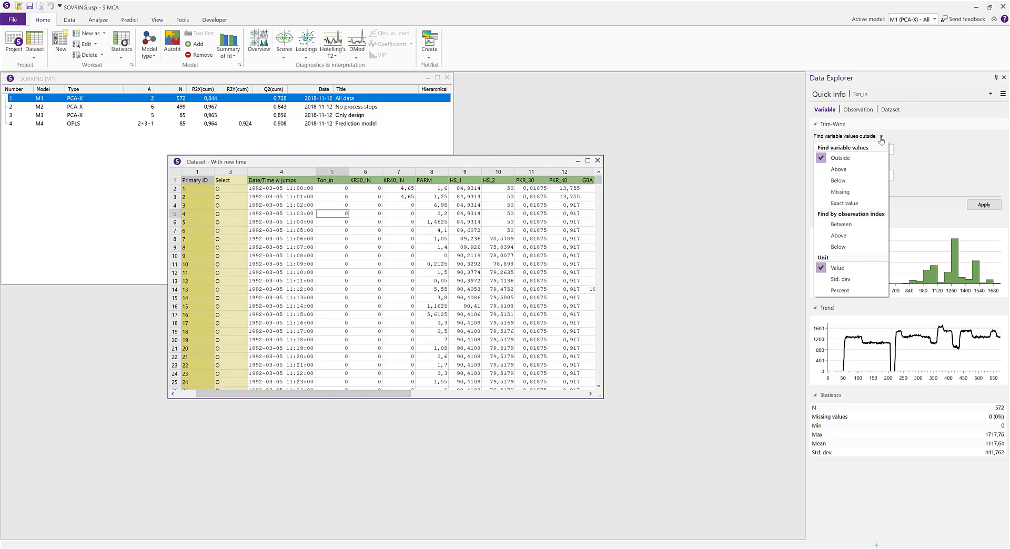
{"action": "mouse_move", "coordinate": [839, 191]}
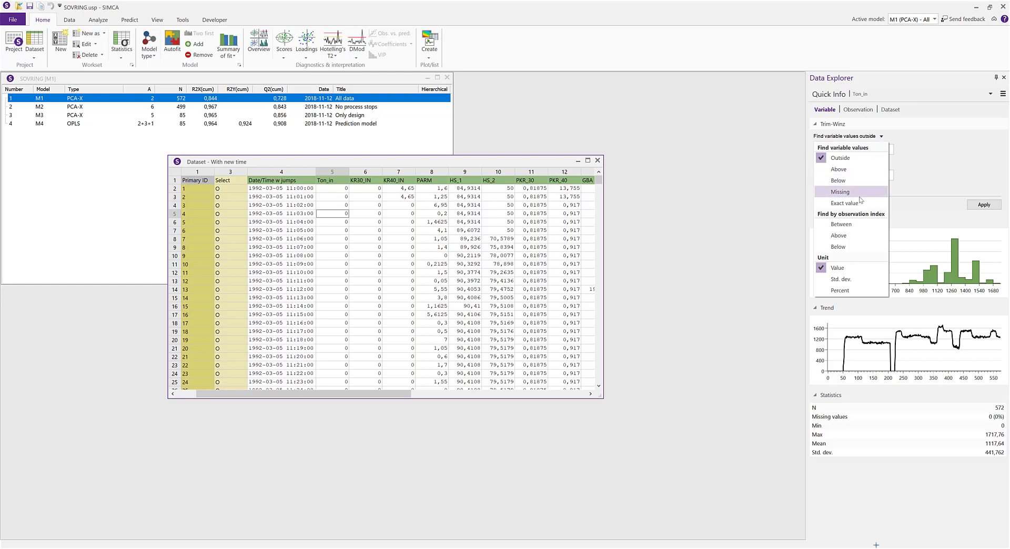
{"action": "mouse_move", "coordinate": [840, 191]}
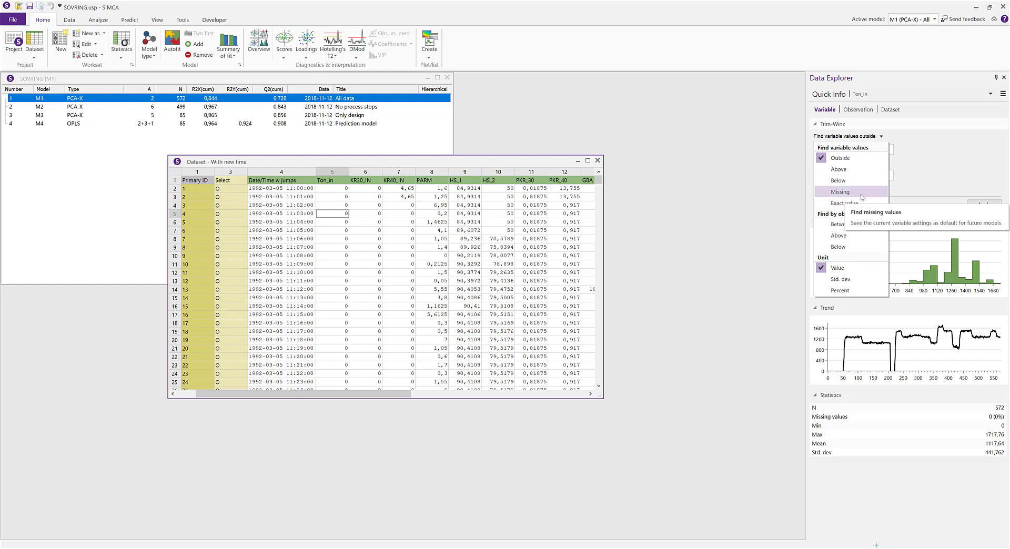
{"action": "mouse_move", "coordinate": [937, 170]}
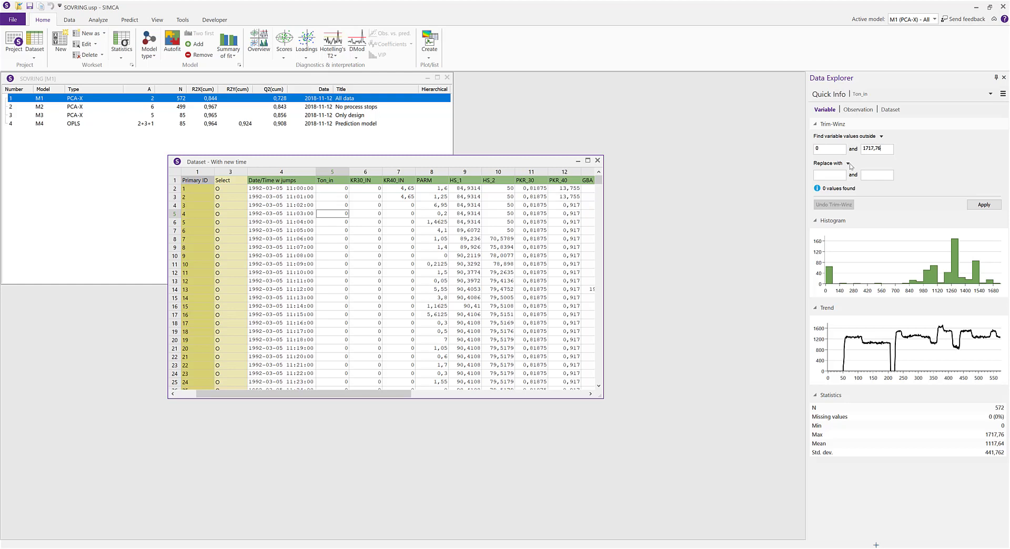
{"action": "left_click", "coordinate": [849, 163]}
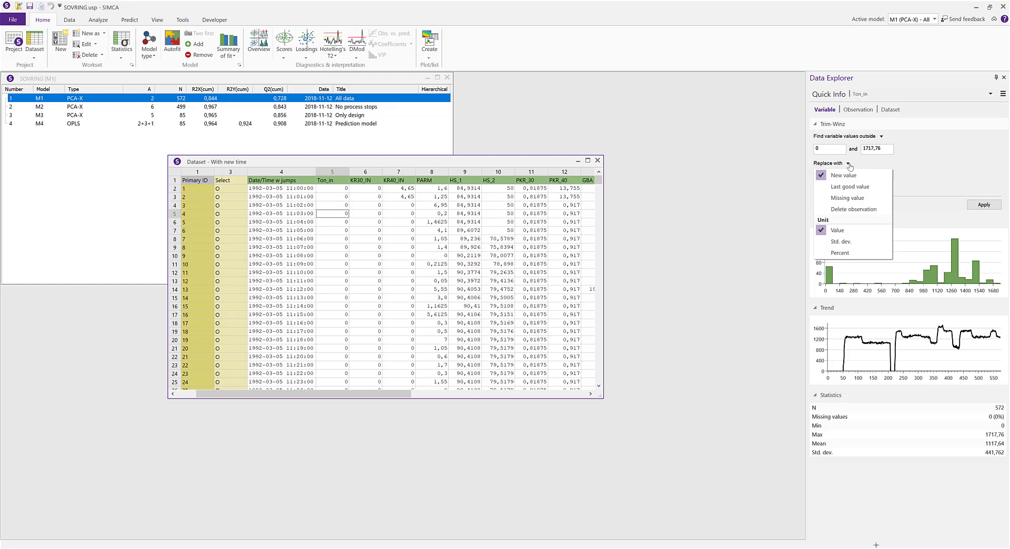
{"action": "mouse_move", "coordinate": [849, 186]}
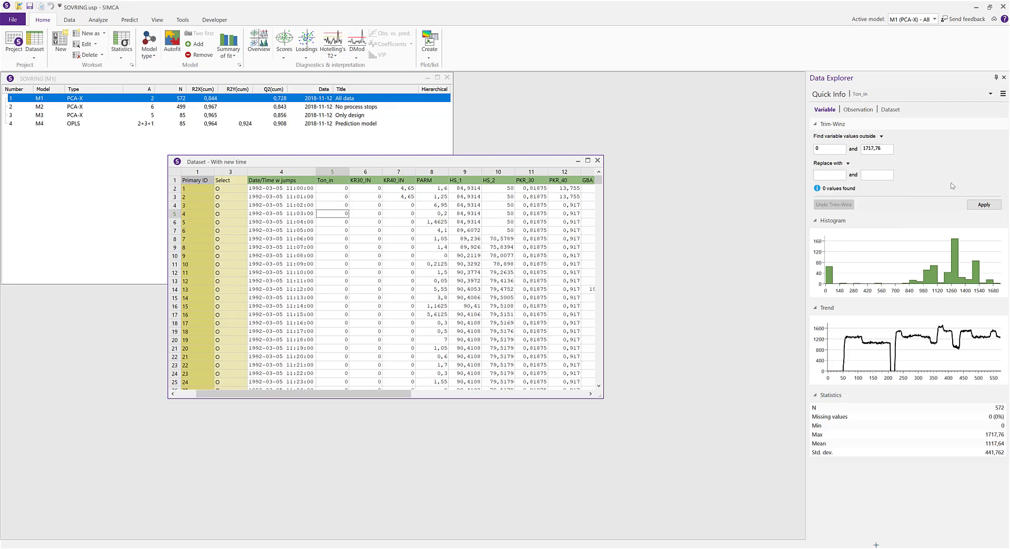
{"action": "mouse_move", "coordinate": [967, 325]}
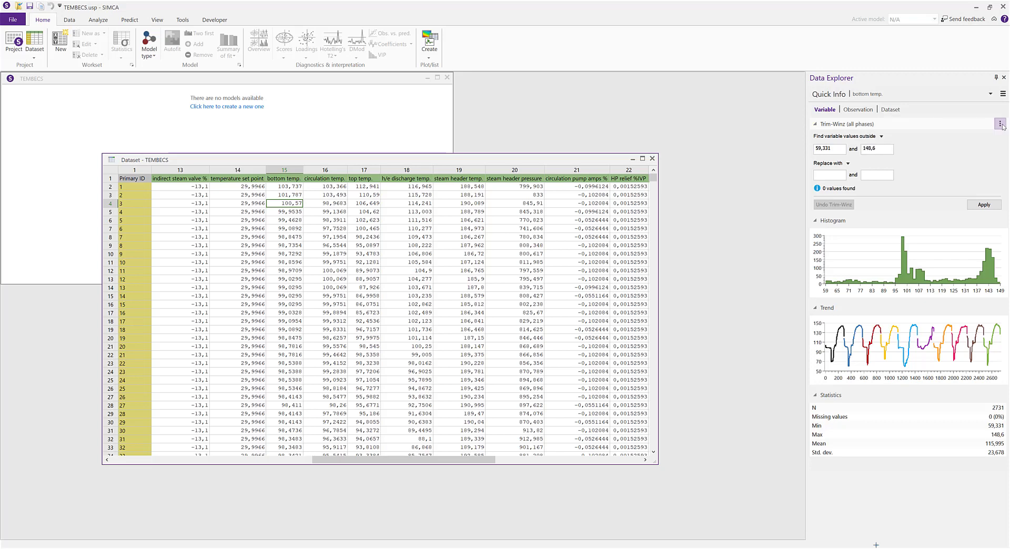
Step: Trim bottom temp. chip-phase values above 110 to missing
{"action": "left_click", "coordinate": [999, 123]}
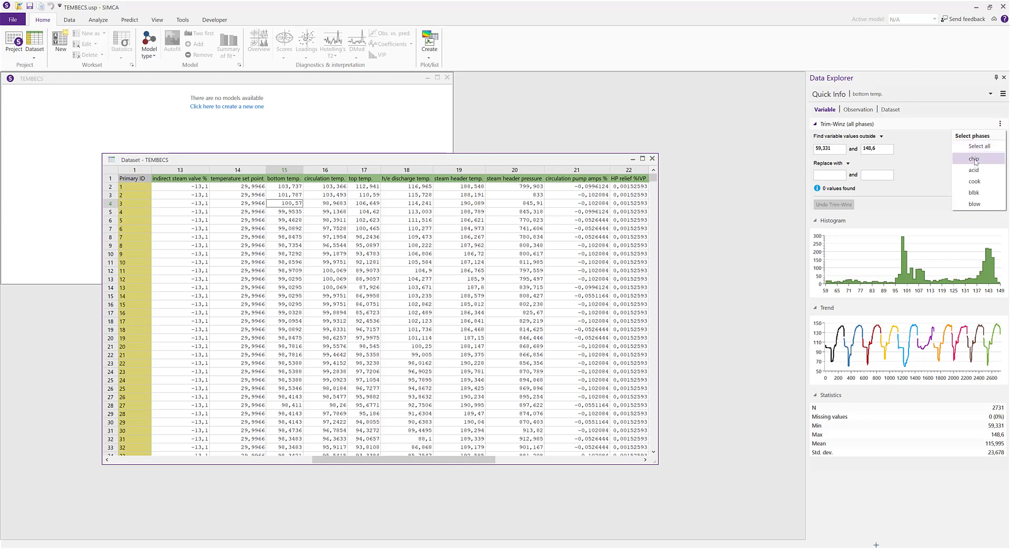
{"action": "left_click", "coordinate": [973, 159]}
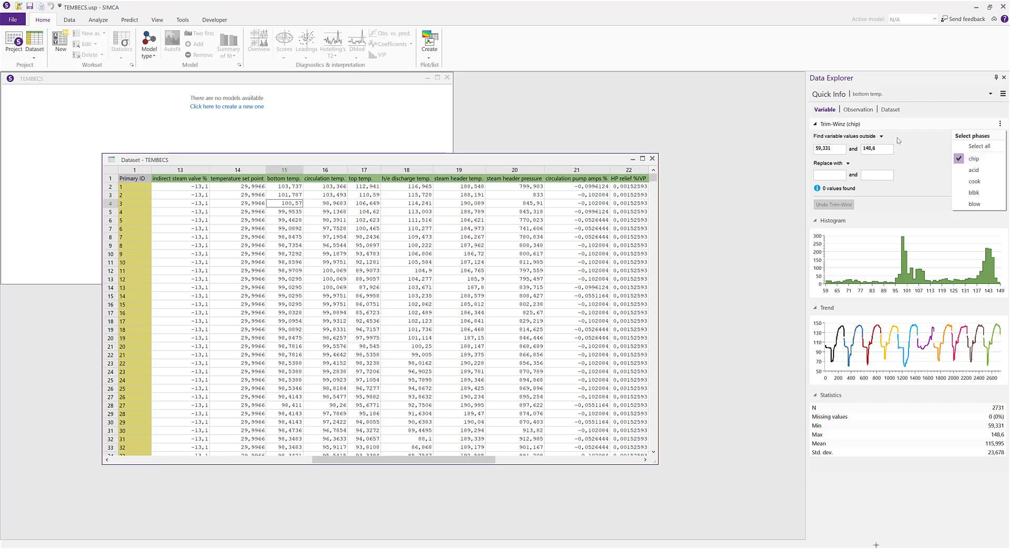
{"action": "left_click", "coordinate": [877, 135]}
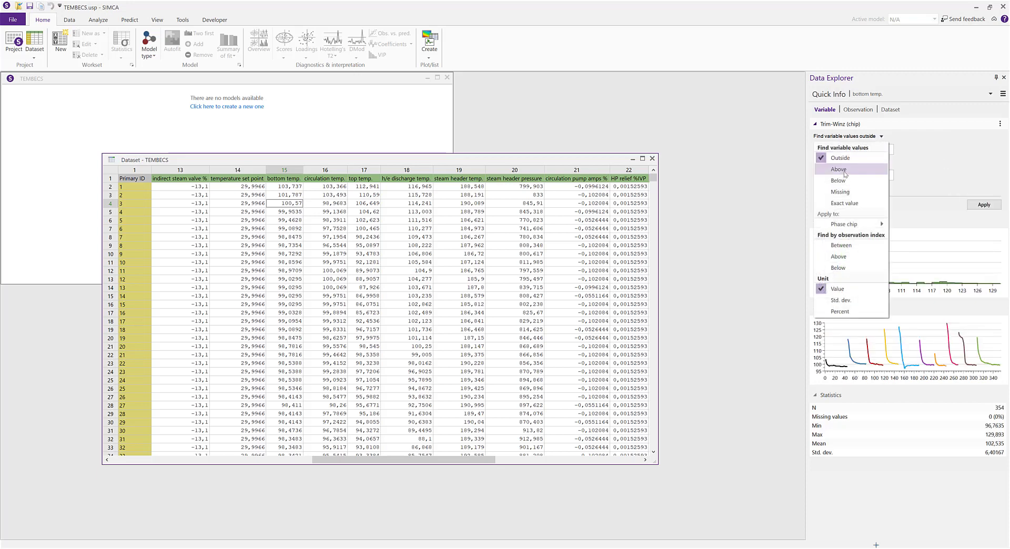
{"action": "left_click", "coordinate": [839, 168]}
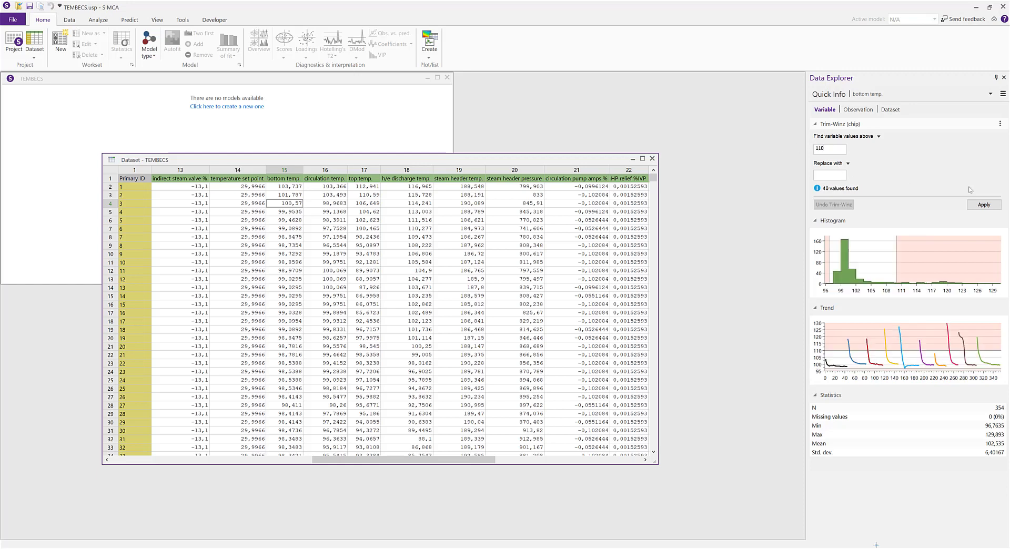
{"action": "left_click", "coordinate": [982, 204]}
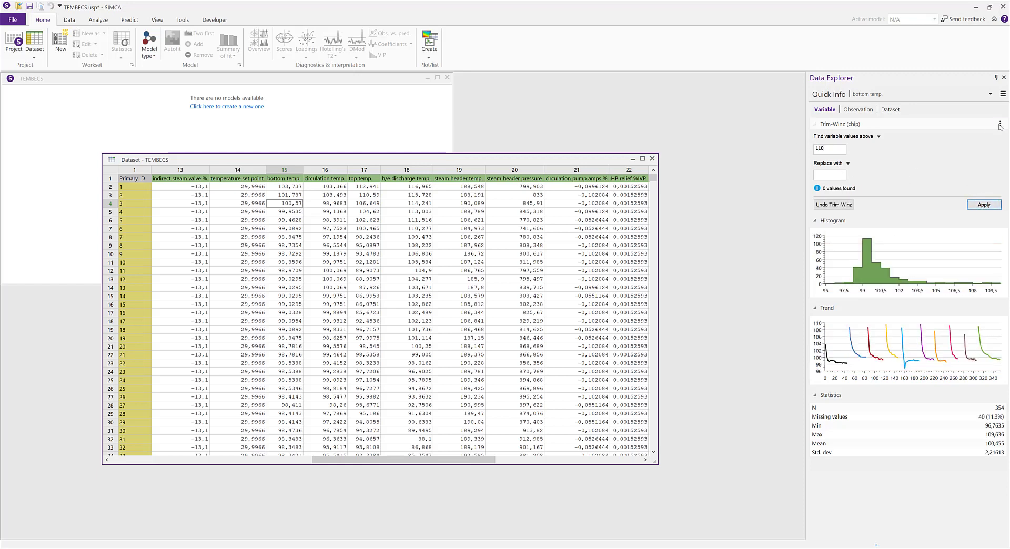
Step: Trim bottom temp. acid-phase values below 65 to missing
{"action": "left_click", "coordinate": [999, 124]}
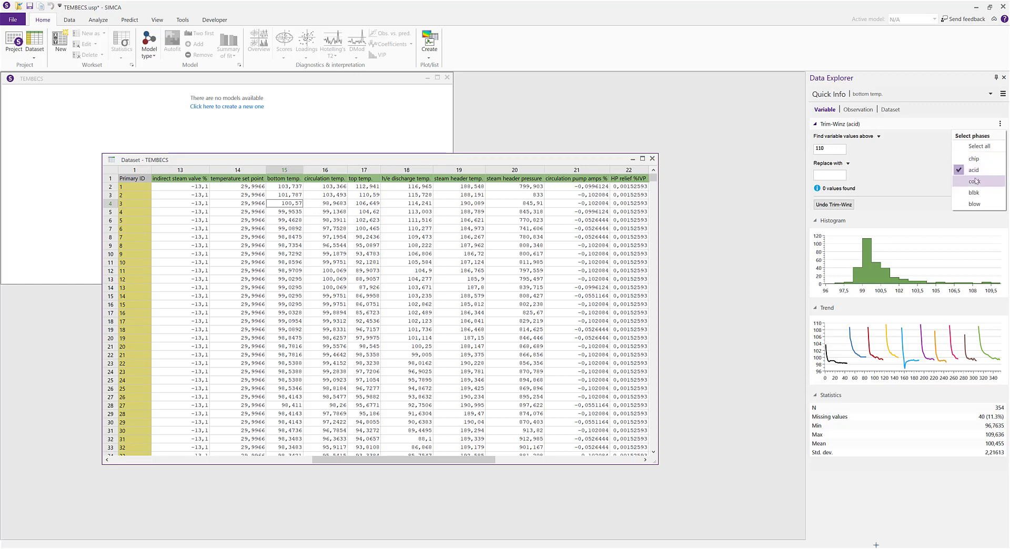
{"action": "left_click", "coordinate": [881, 136]}
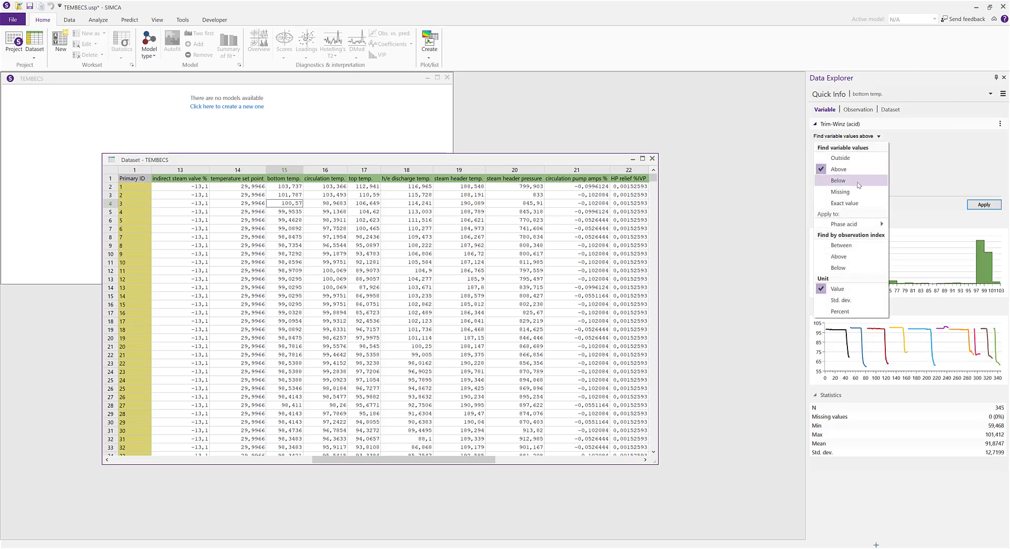
{"action": "left_click", "coordinate": [838, 180]}
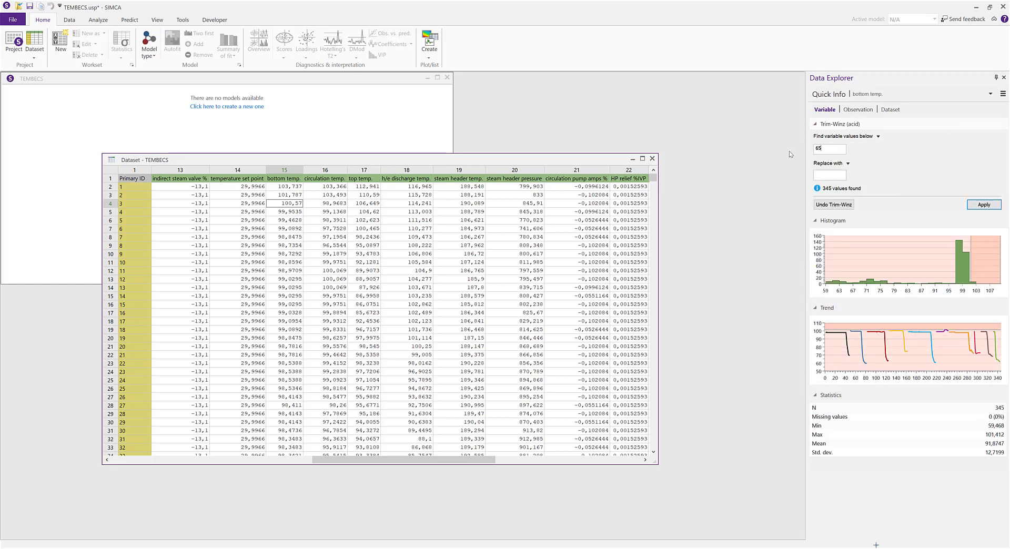
{"action": "left_click", "coordinate": [982, 204]}
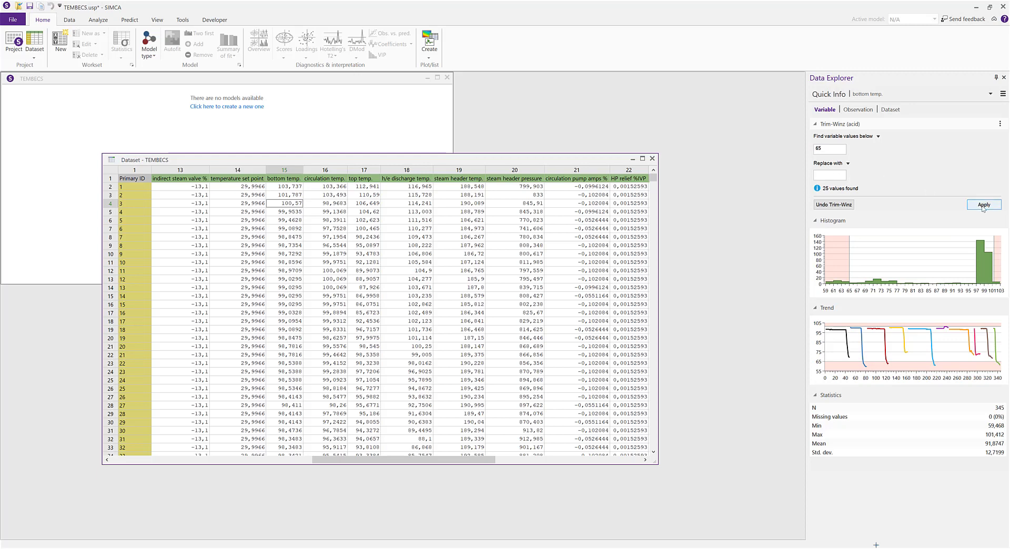
{"action": "left_click", "coordinate": [983, 205]}
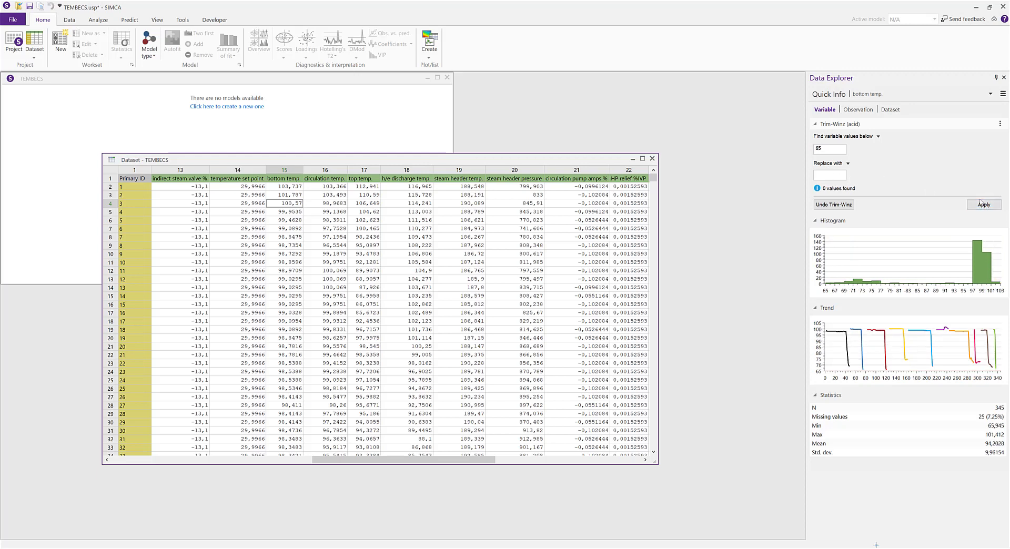
{"action": "mouse_move", "coordinate": [971, 188]}
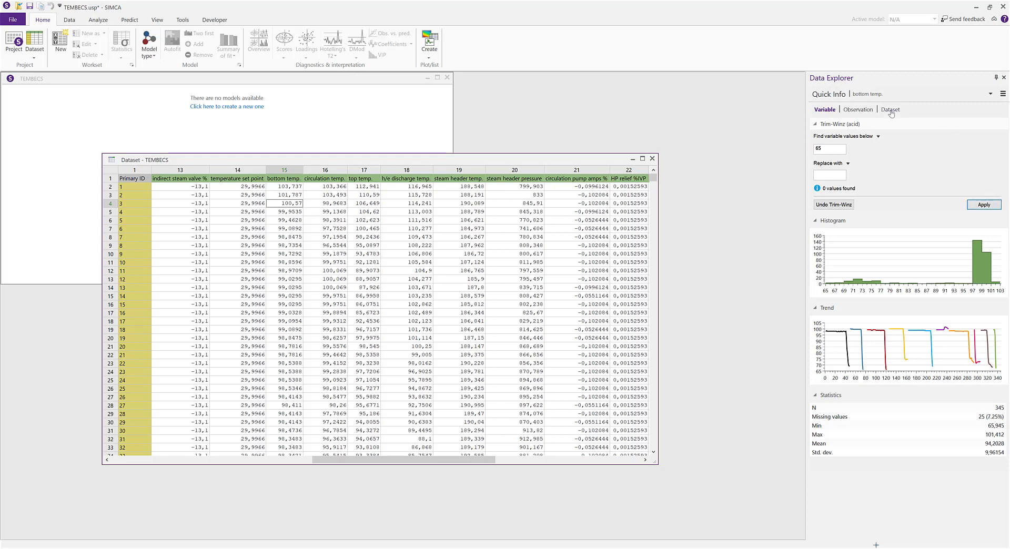
Step: Summarize the whole dataset in quick info, reporting the 65 trimmed values
{"action": "left_click", "coordinate": [889, 108]}
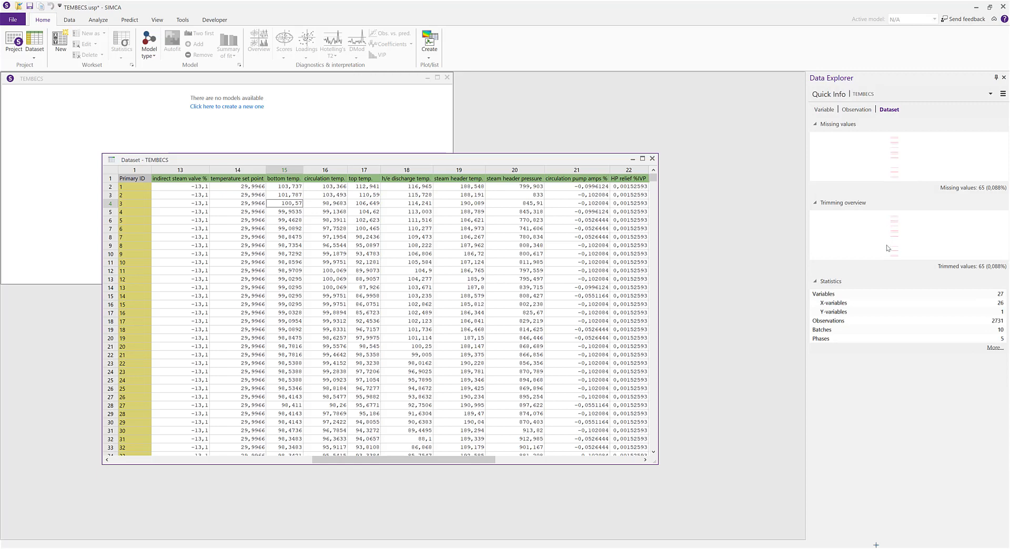
{"action": "mouse_move", "coordinate": [913, 163]}
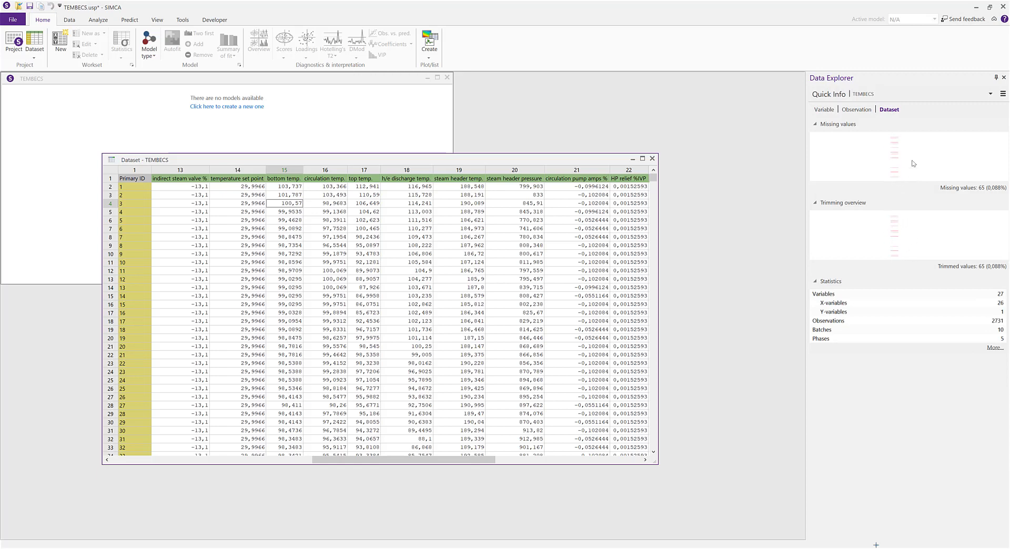
{"action": "mouse_move", "coordinate": [896, 135]}
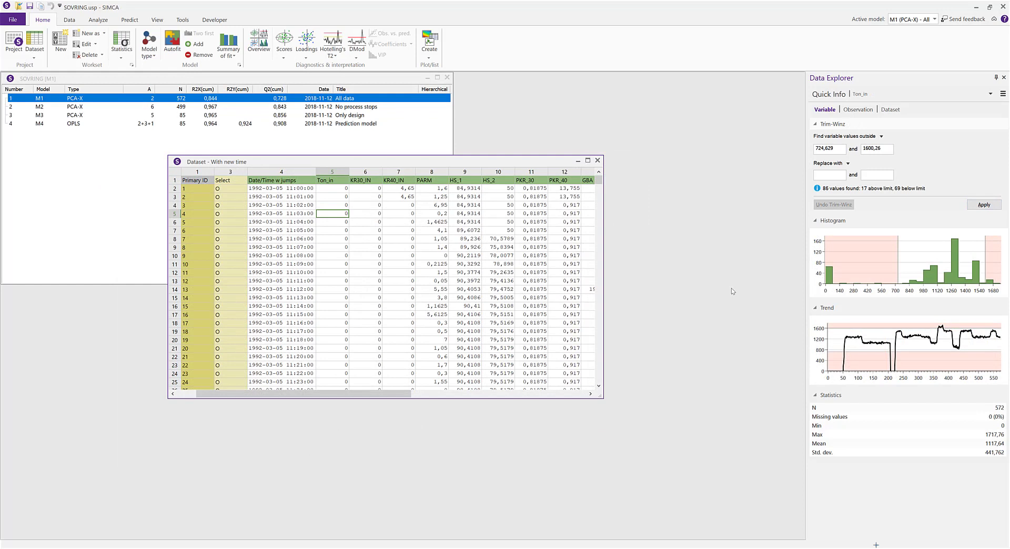
{"action": "mouse_move", "coordinate": [366, 118]}
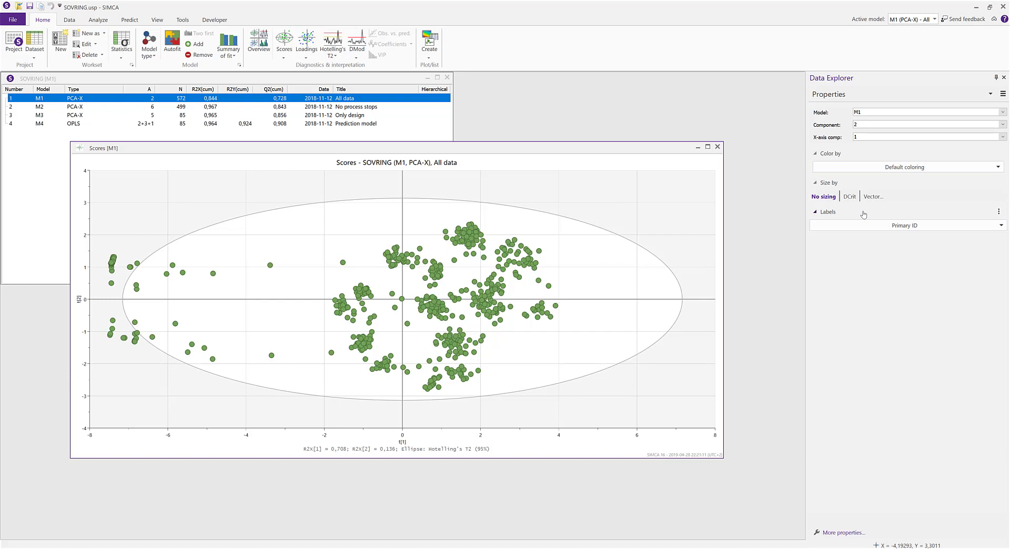
{"action": "mouse_move", "coordinate": [888, 237]}
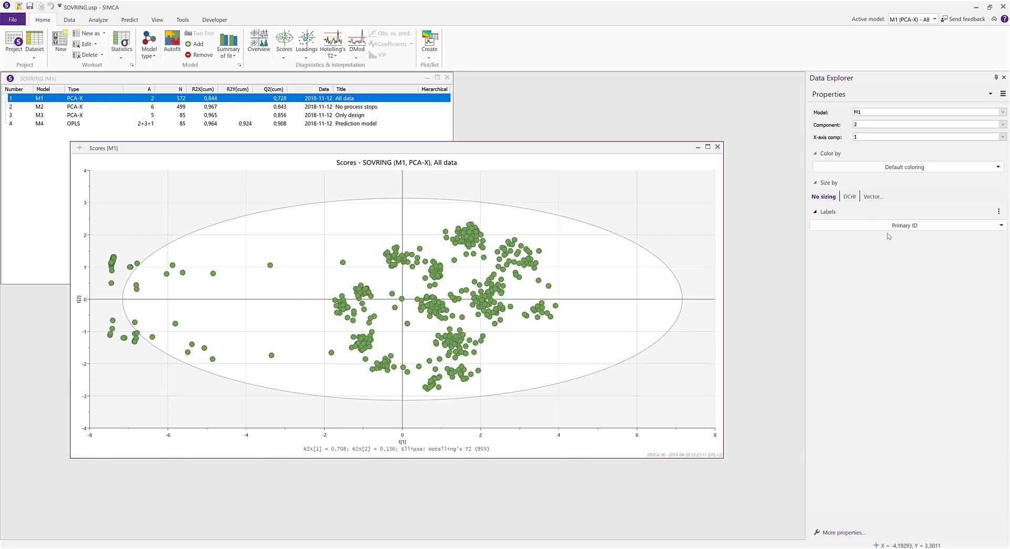
{"action": "left_click", "coordinate": [906, 166]}
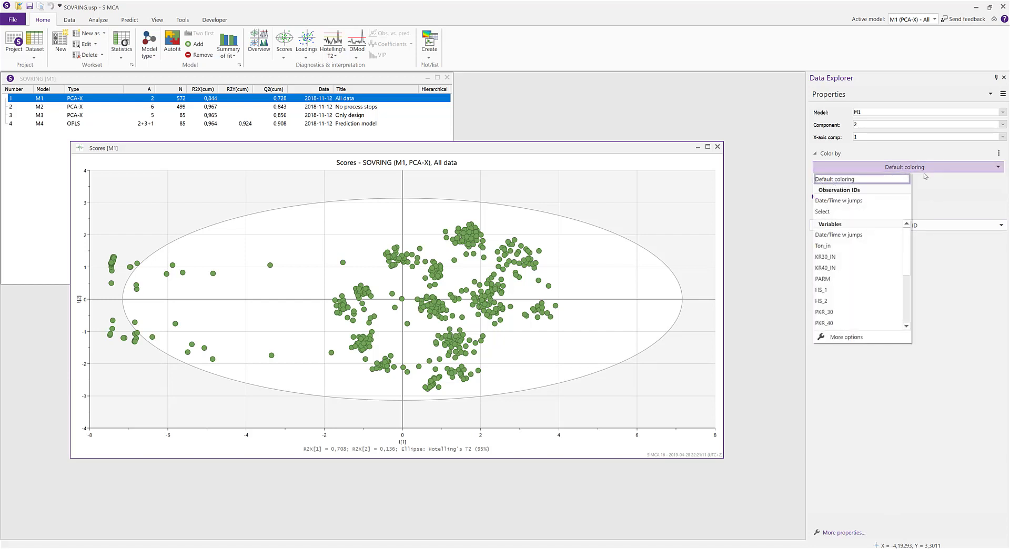
{"action": "mouse_move", "coordinate": [945, 196]}
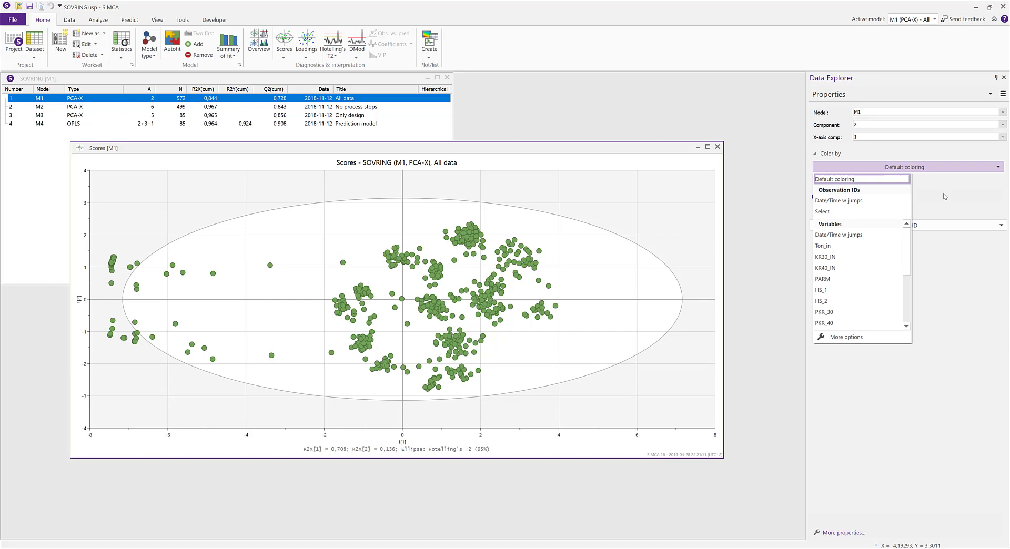
{"action": "mouse_move", "coordinate": [853, 337]}
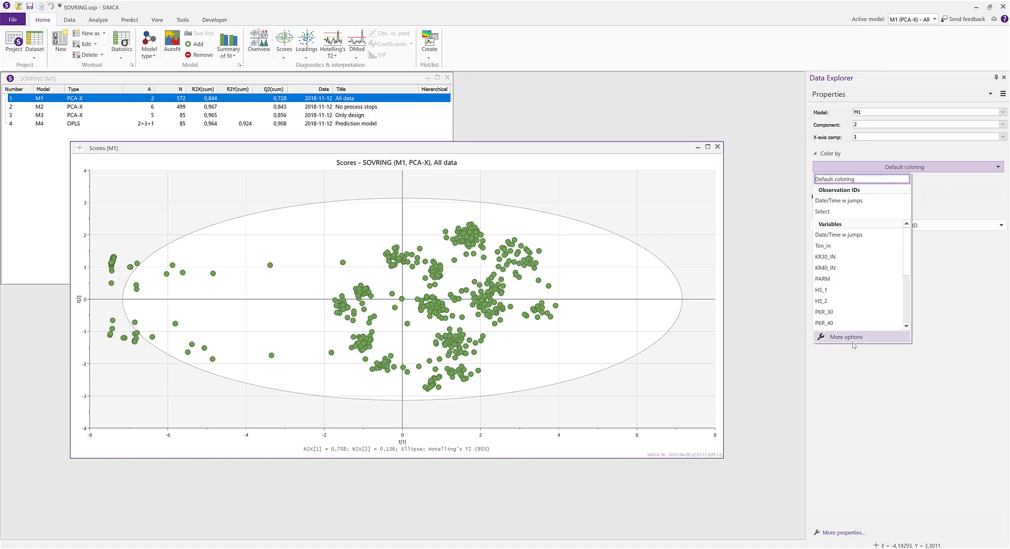
{"action": "mouse_move", "coordinate": [861, 498]}
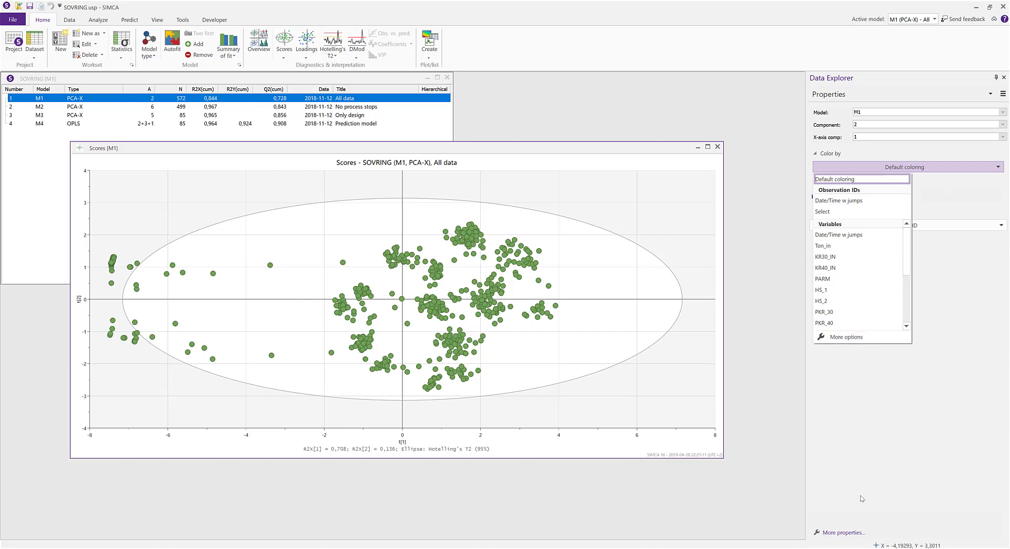
{"action": "mouse_move", "coordinate": [843, 532]}
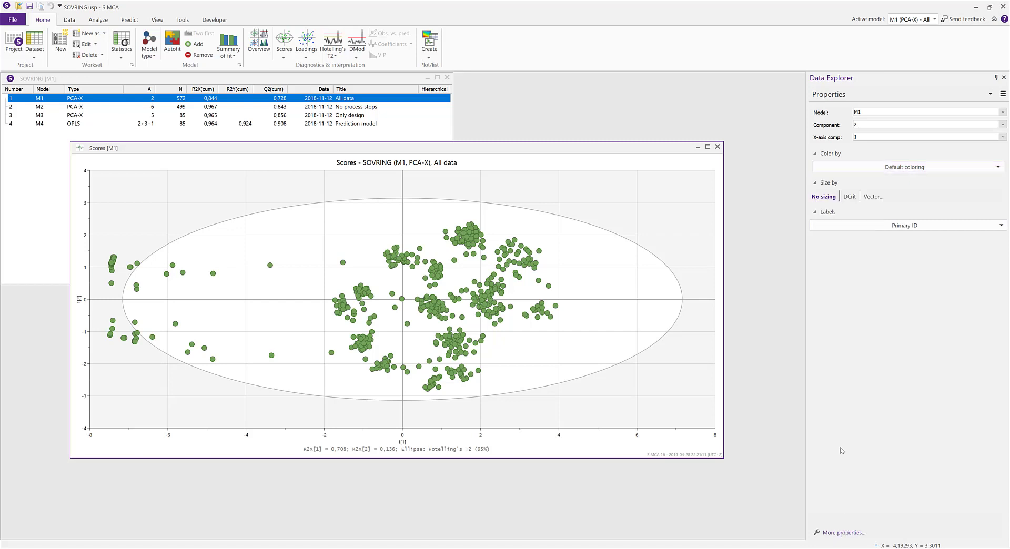
{"action": "mouse_move", "coordinate": [579, 228]}
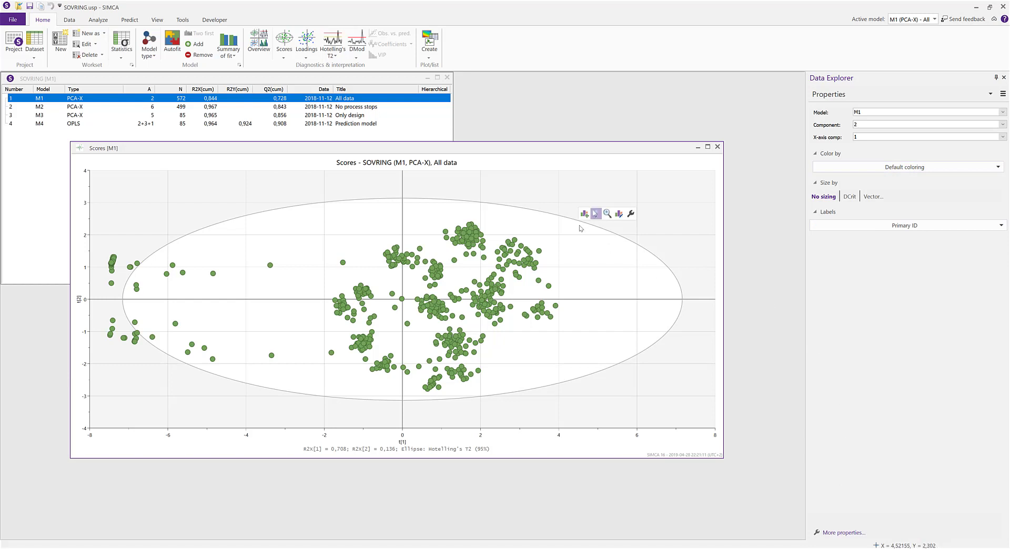
{"action": "mouse_move", "coordinate": [630, 214]}
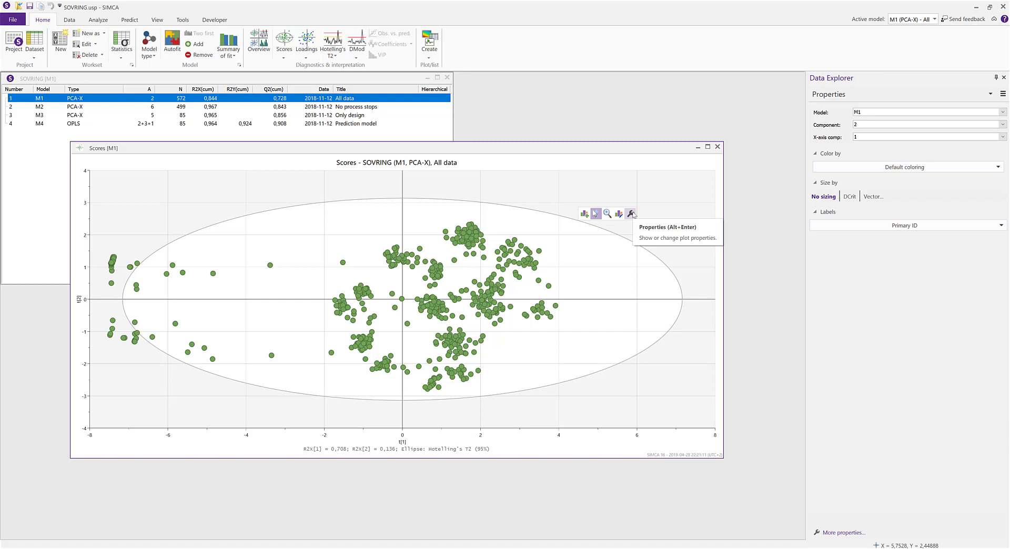
{"action": "mouse_move", "coordinate": [572, 250]}
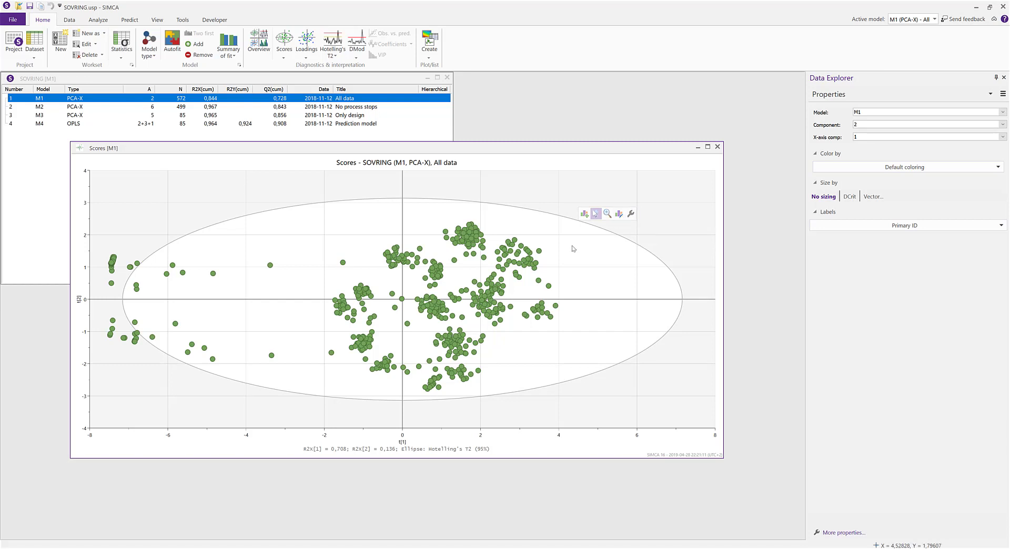
{"action": "mouse_move", "coordinate": [213, 277]}
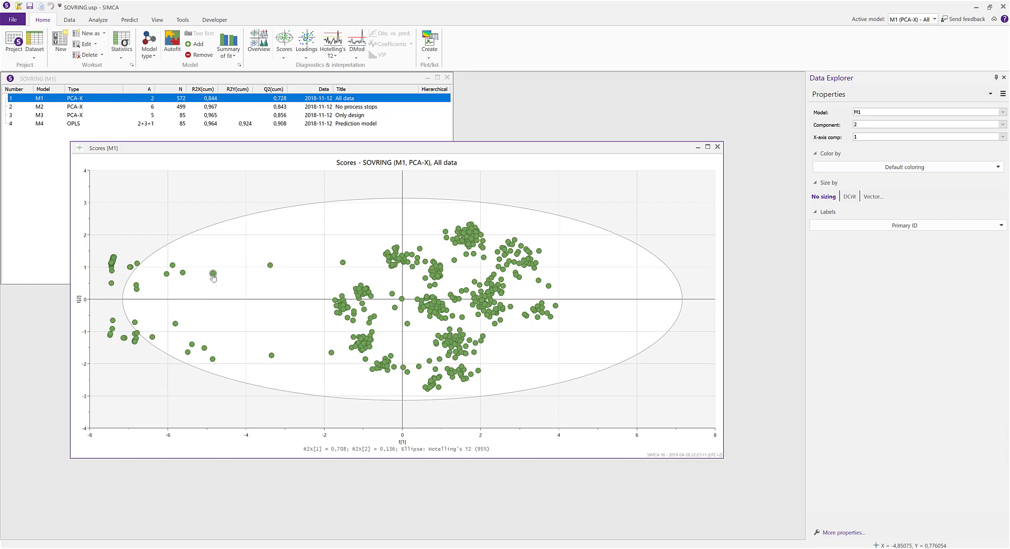
Step: Mark a left-side observation on the scores plot and bring up its title appearance settings
{"action": "left_click", "coordinate": [213, 275]}
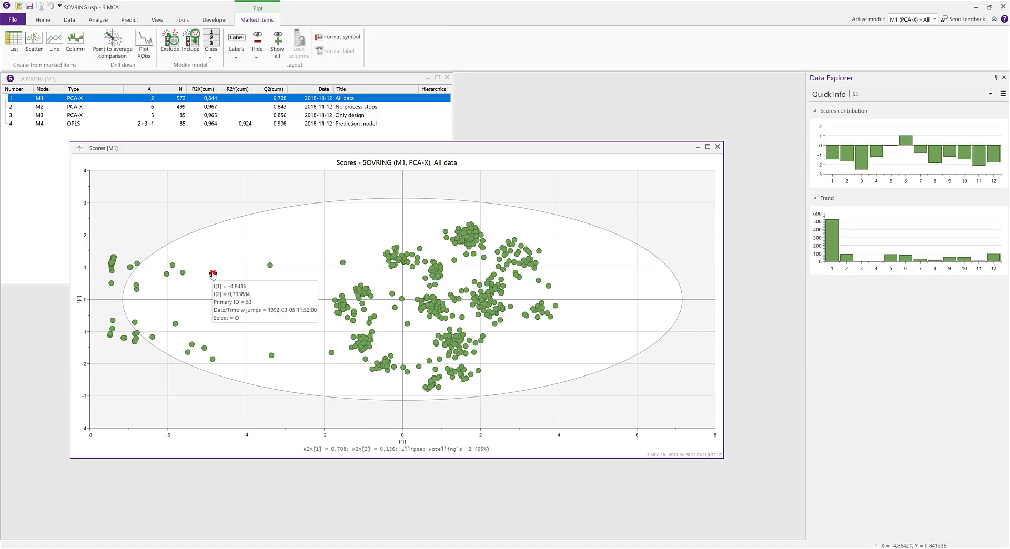
{"action": "mouse_move", "coordinate": [324, 218]}
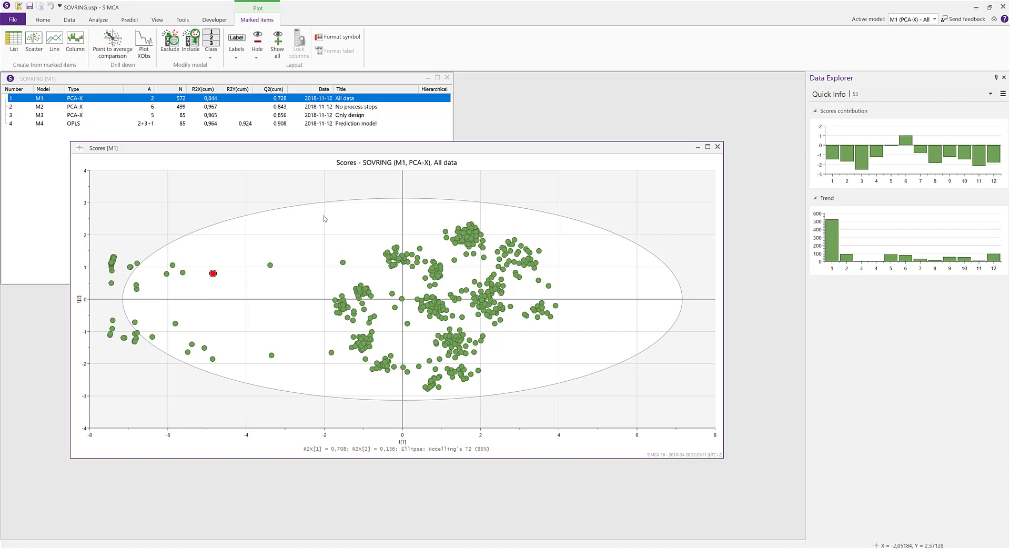
{"action": "left_click", "coordinate": [42, 18]}
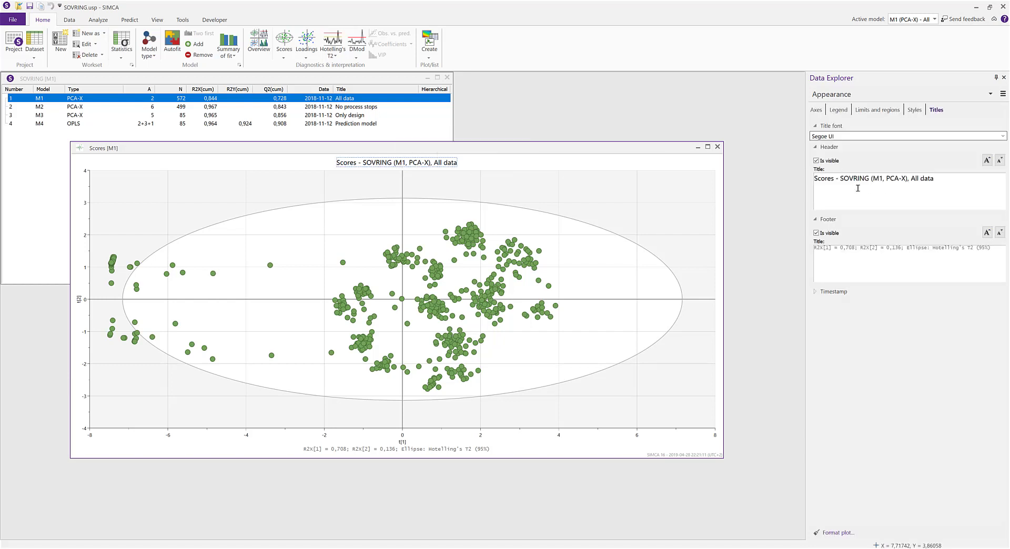
Step: Shorten the title to 'Scores -' and toggle the footer off then back on
{"action": "double_click", "coordinate": [856, 179]}
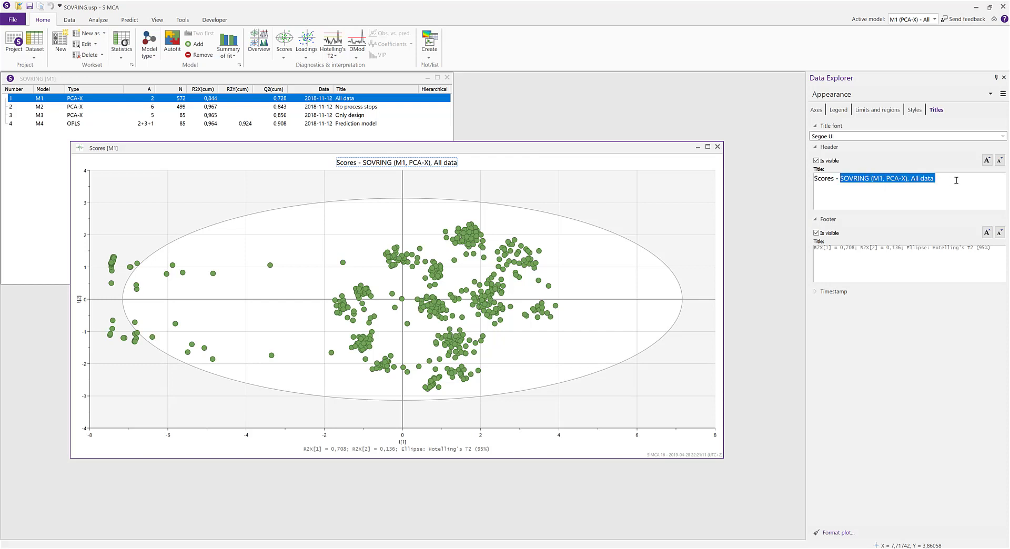
{"action": "key", "text": "Delete"}
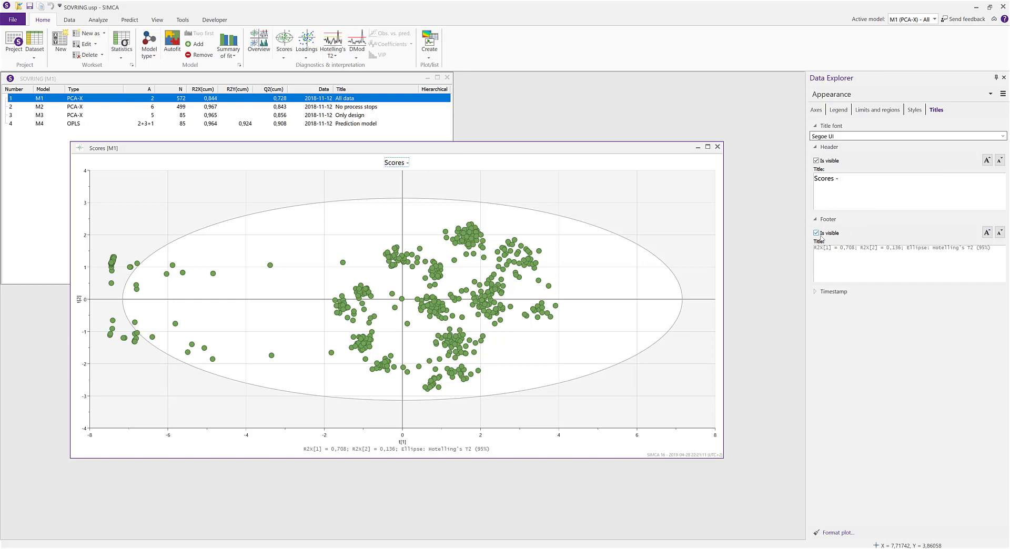
{"action": "left_click", "coordinate": [816, 234]}
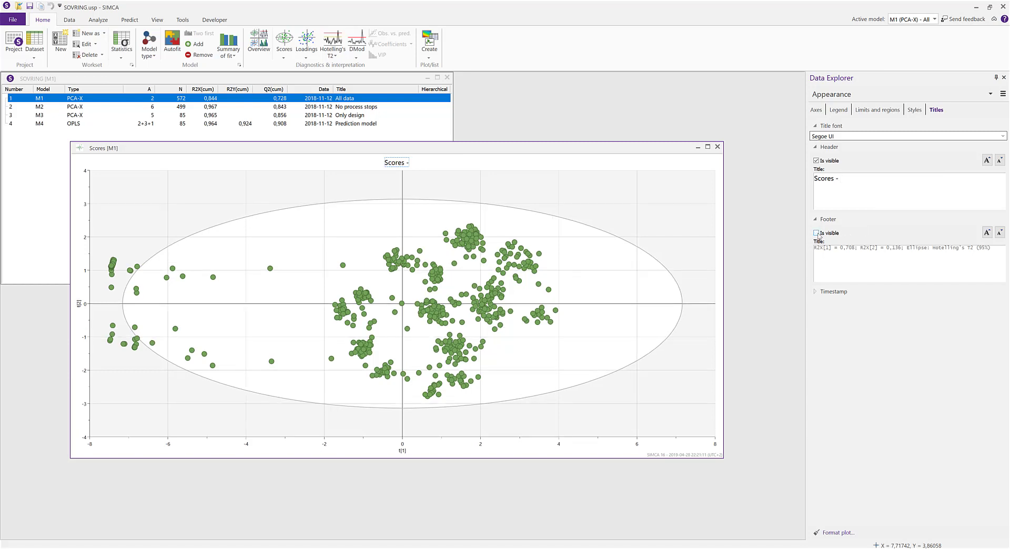
{"action": "left_click", "coordinate": [816, 232]}
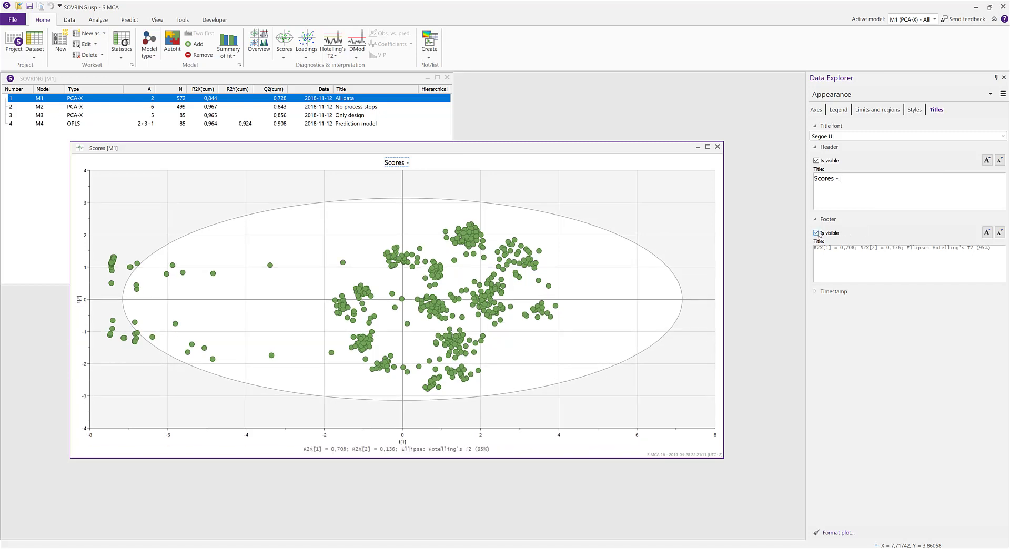
{"action": "mouse_move", "coordinate": [481, 439]}
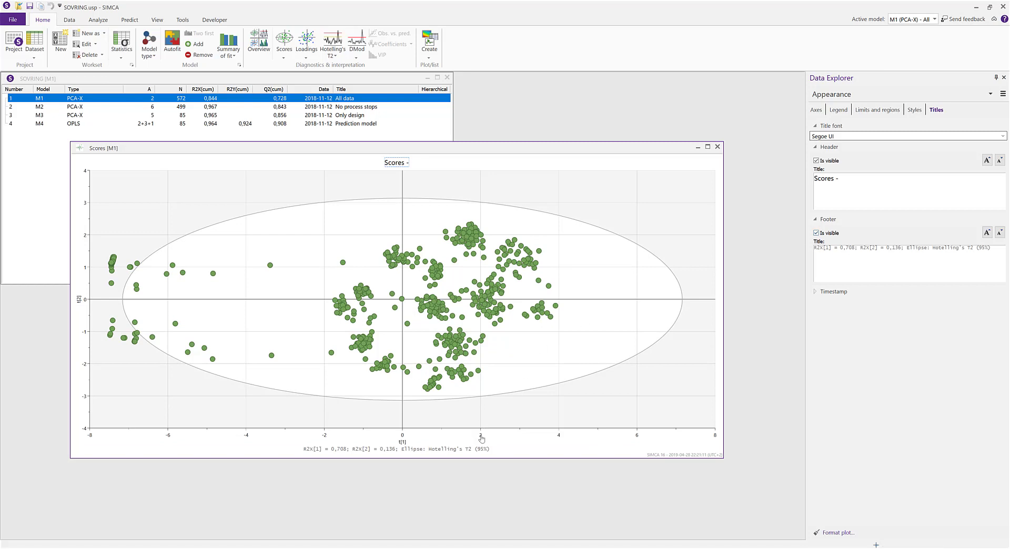
Step: Enlarge the axis tick-label font, then list appearance templates to save or load
{"action": "left_click", "coordinate": [816, 110]}
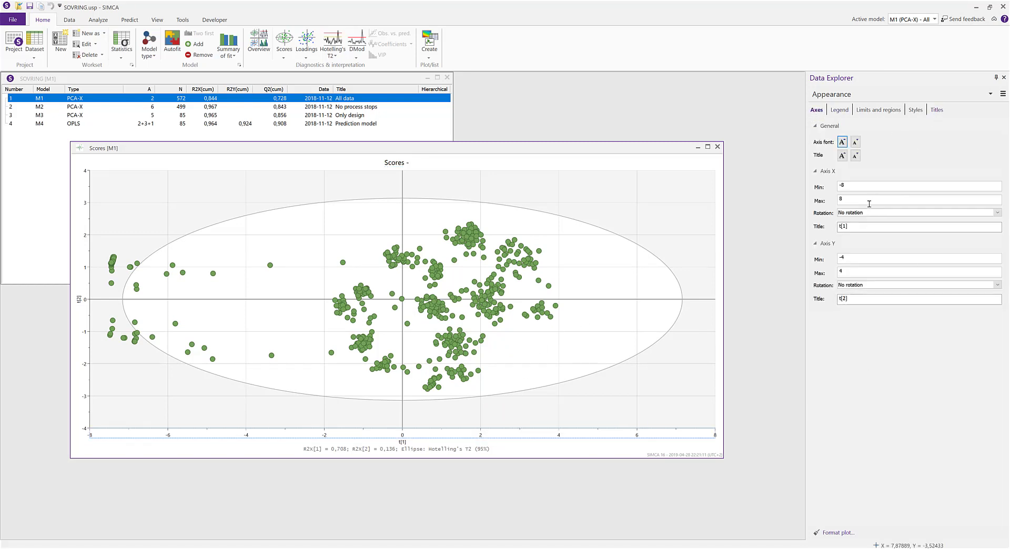
{"action": "left_click", "coordinate": [841, 141]}
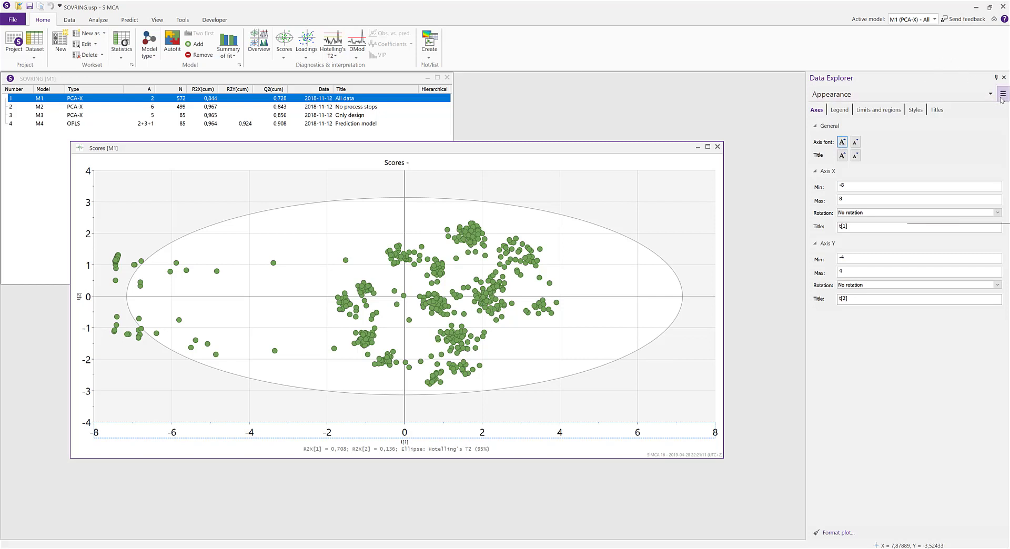
{"action": "left_click", "coordinate": [1002, 94]}
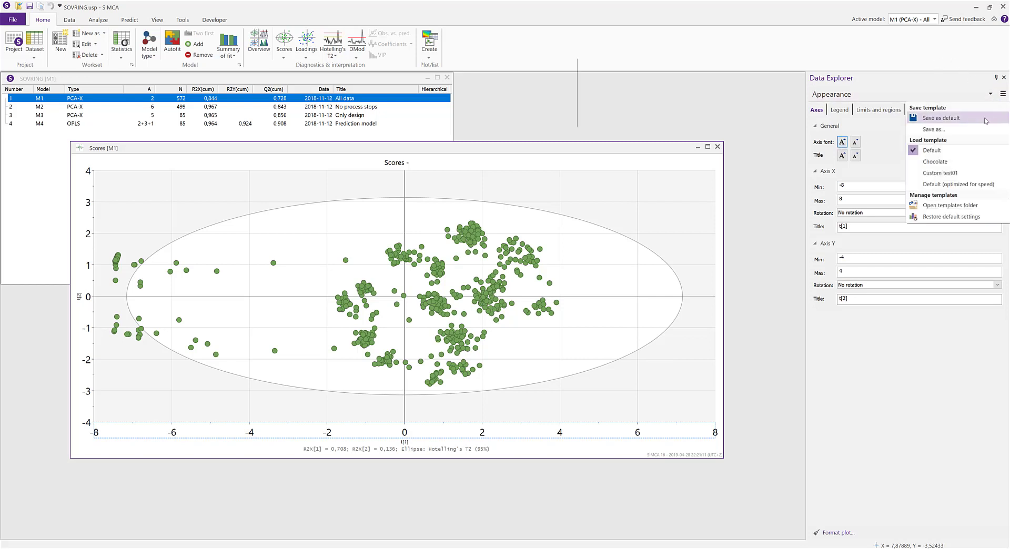
{"action": "mouse_move", "coordinate": [933, 129]}
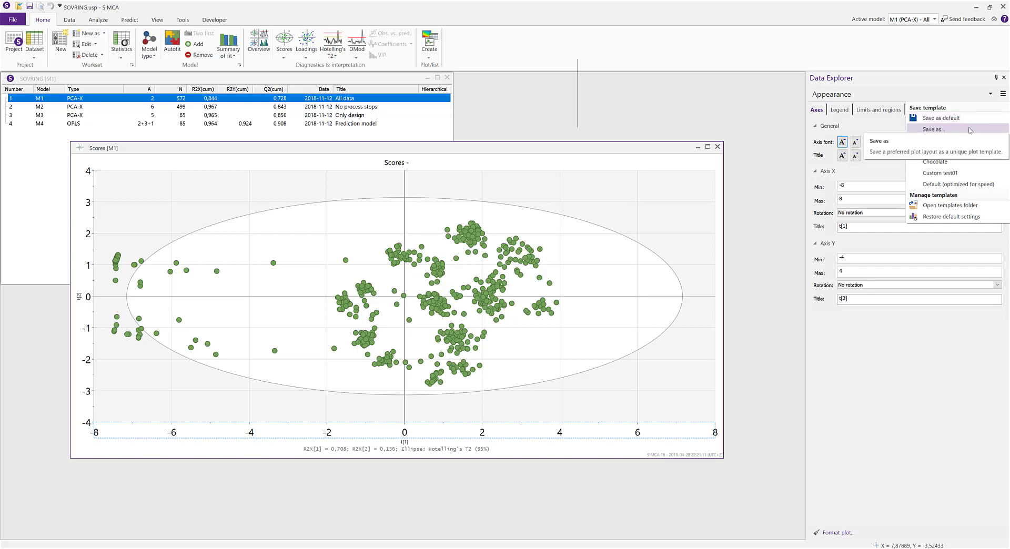